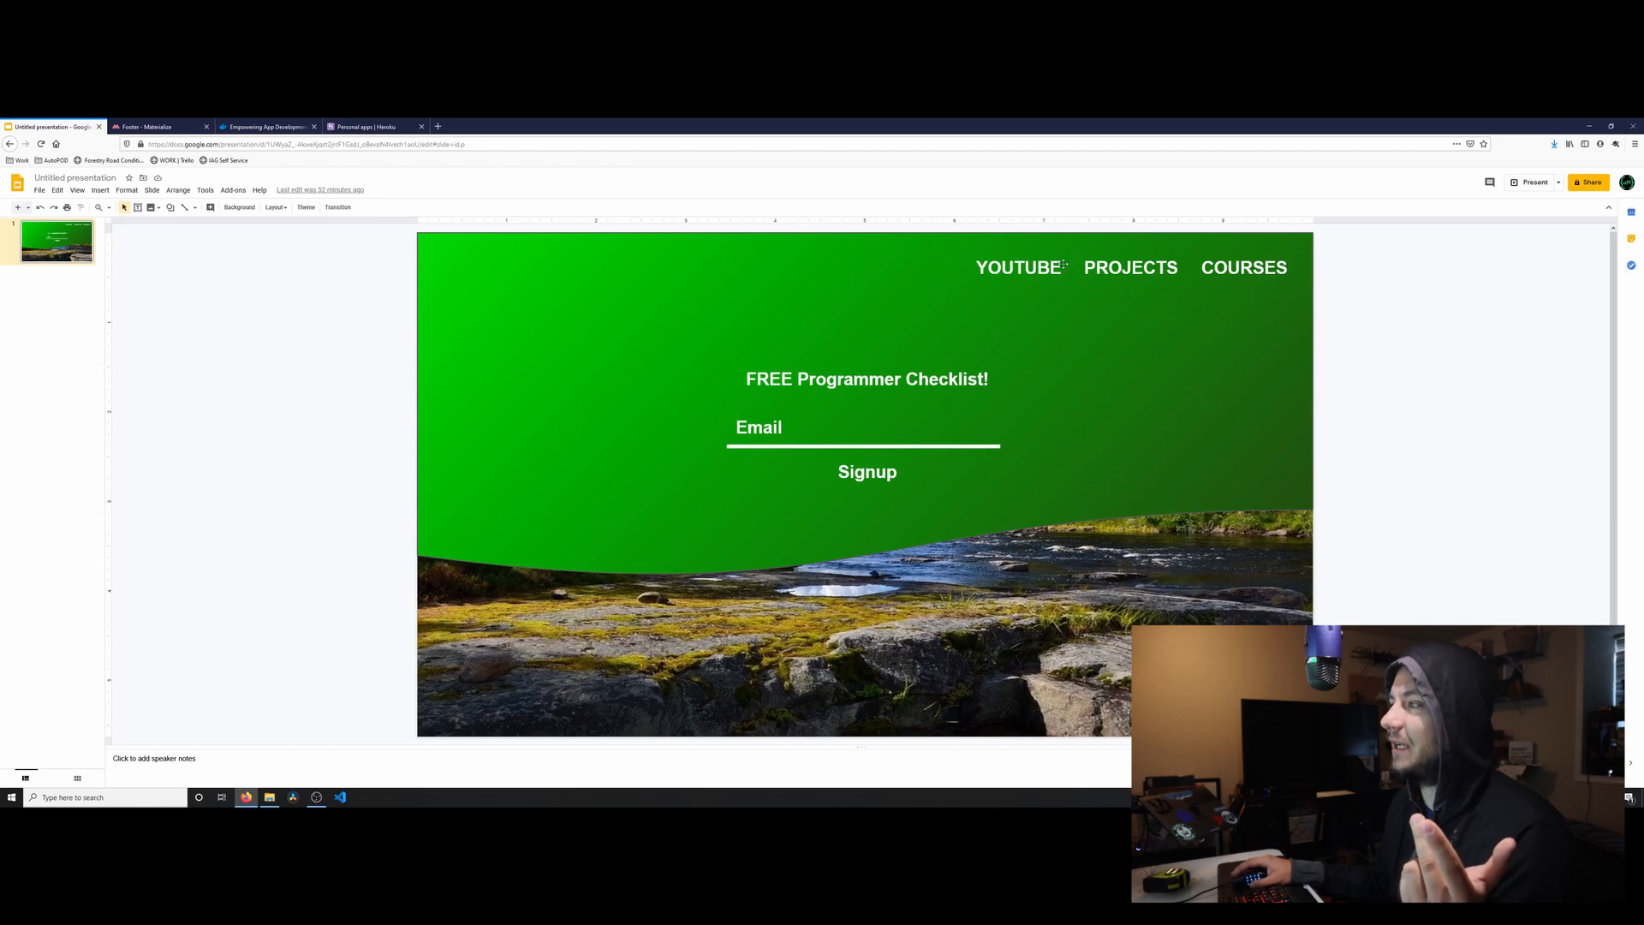
pyautogui.moveTo(1240, 276)
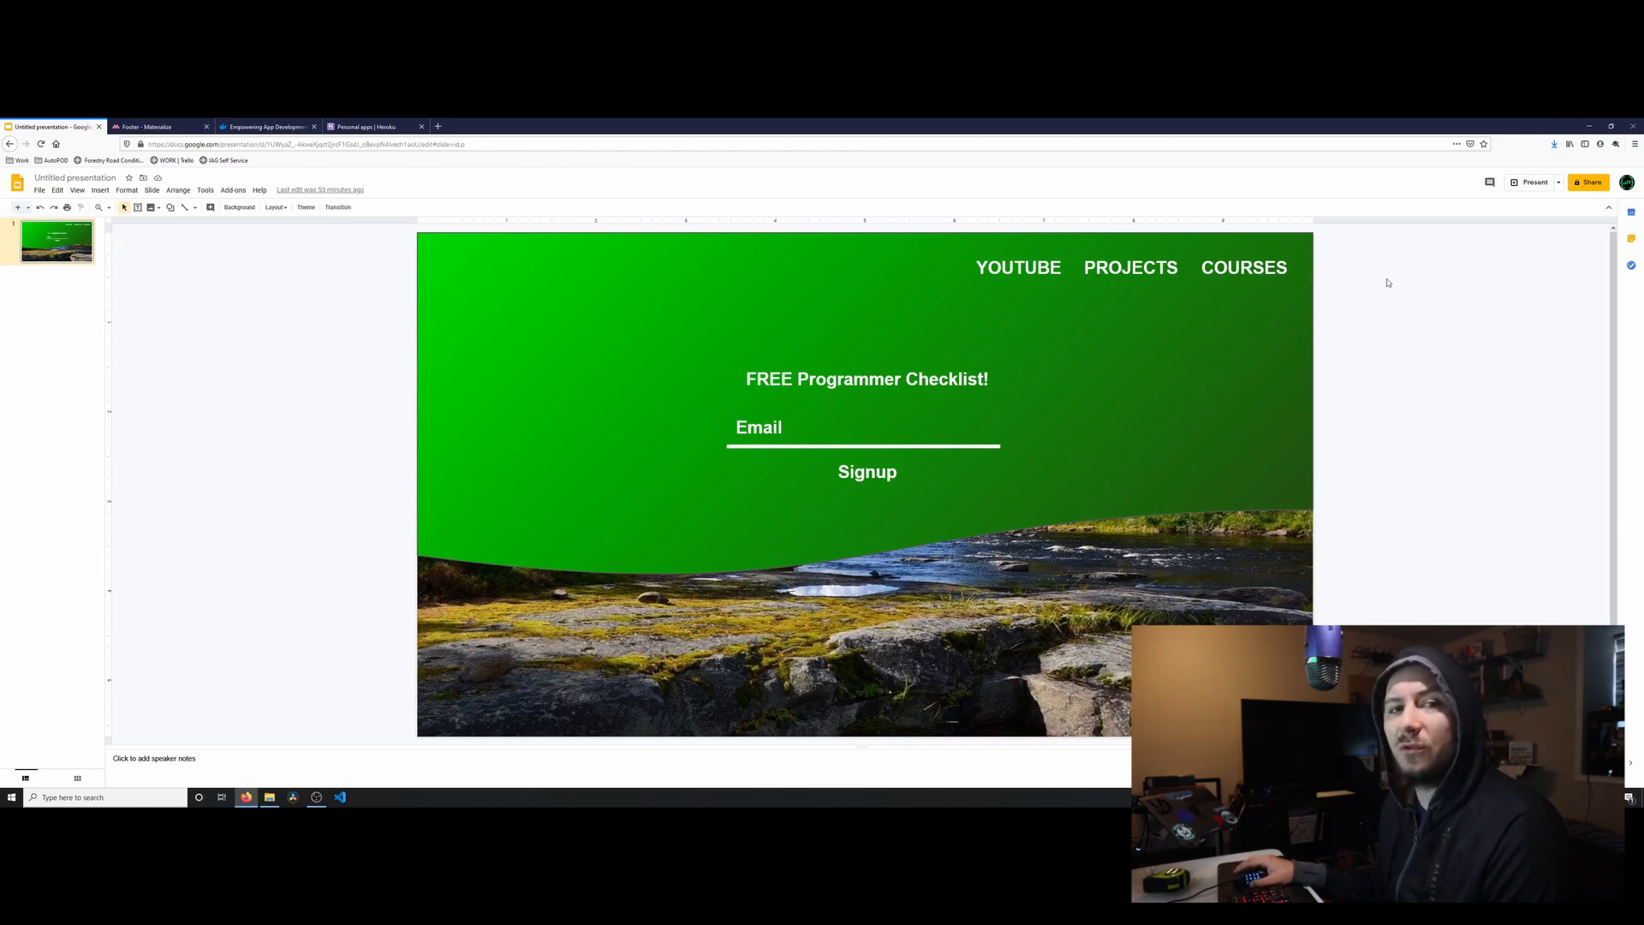
pyautogui.moveTo(1312, 297)
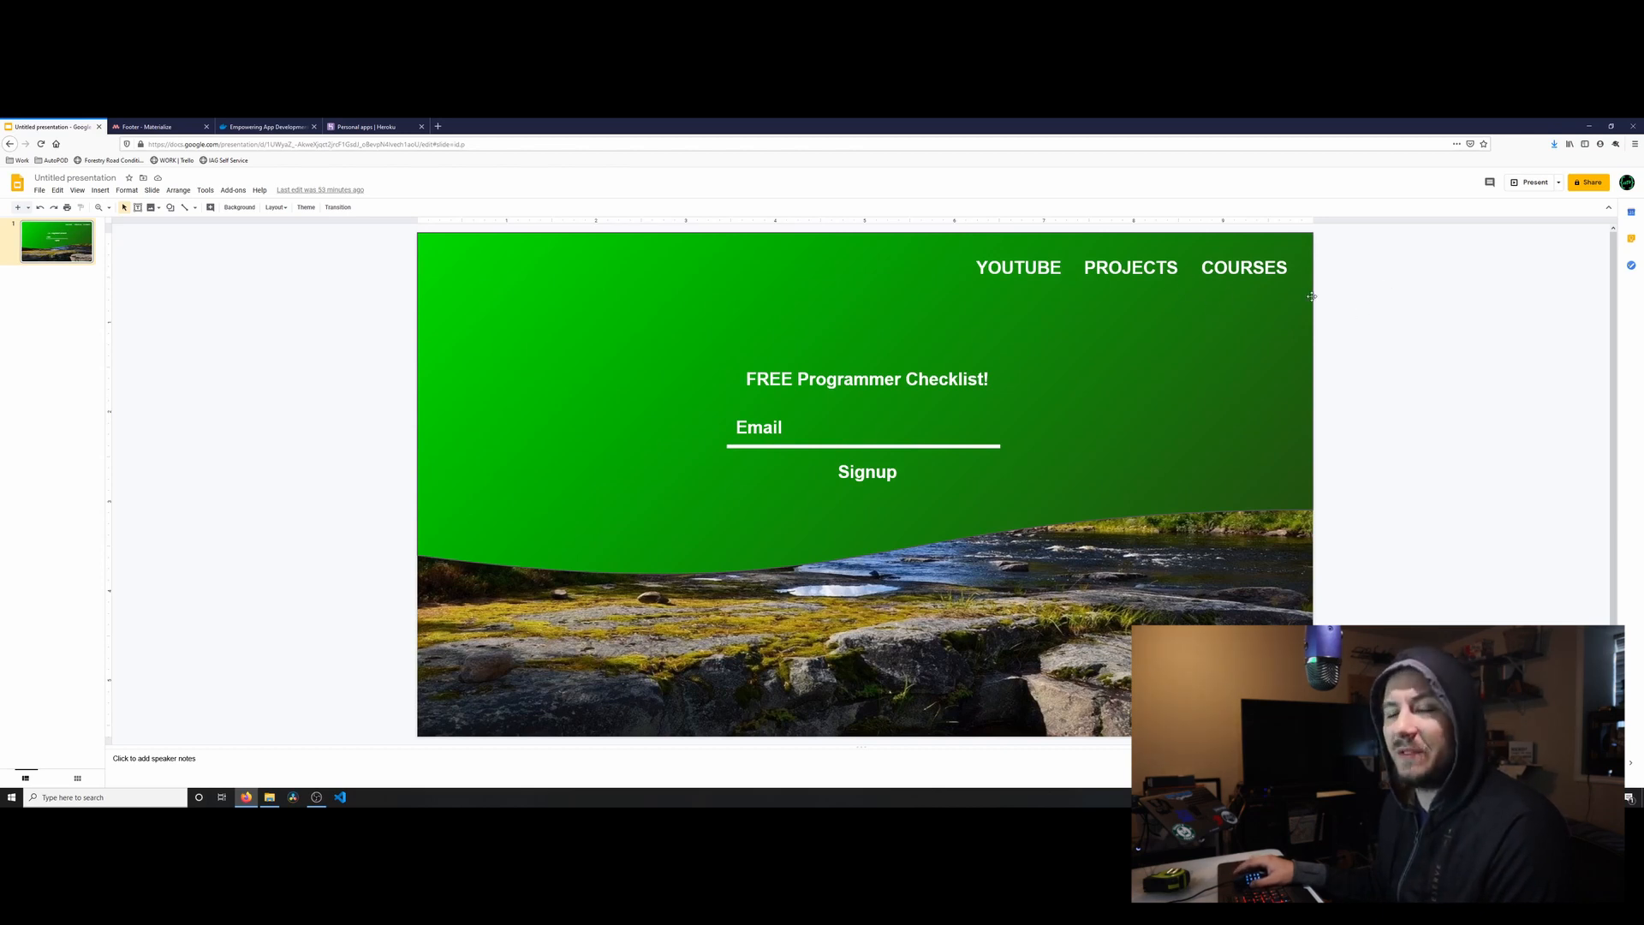
pyautogui.moveTo(1395, 354)
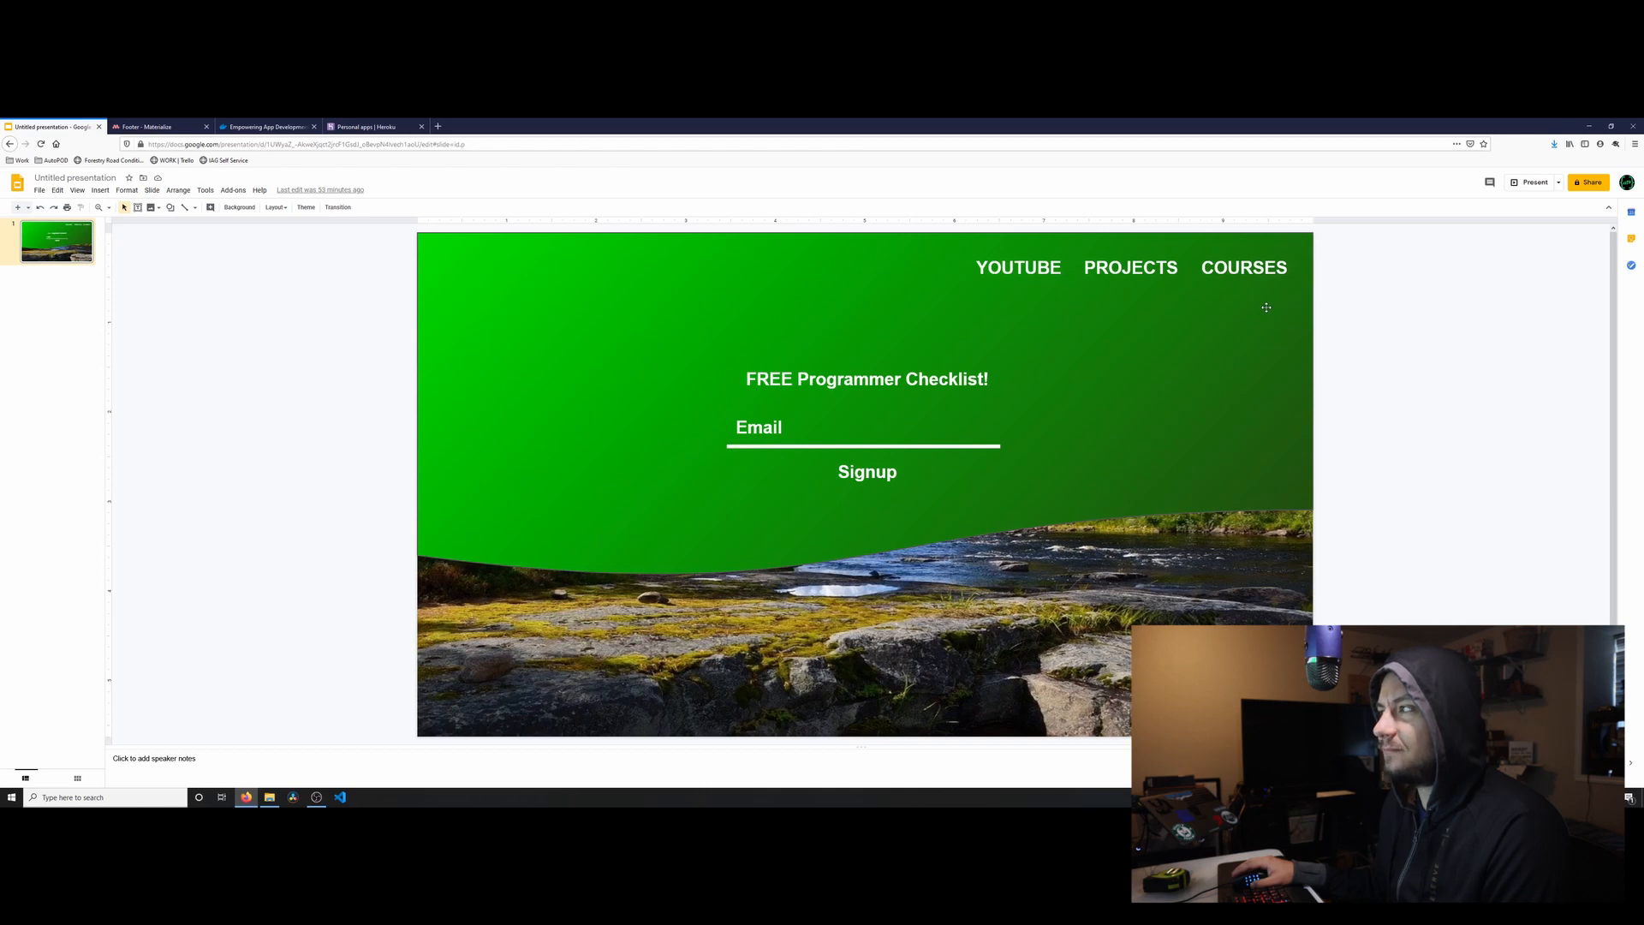
pyautogui.moveTo(1056, 309)
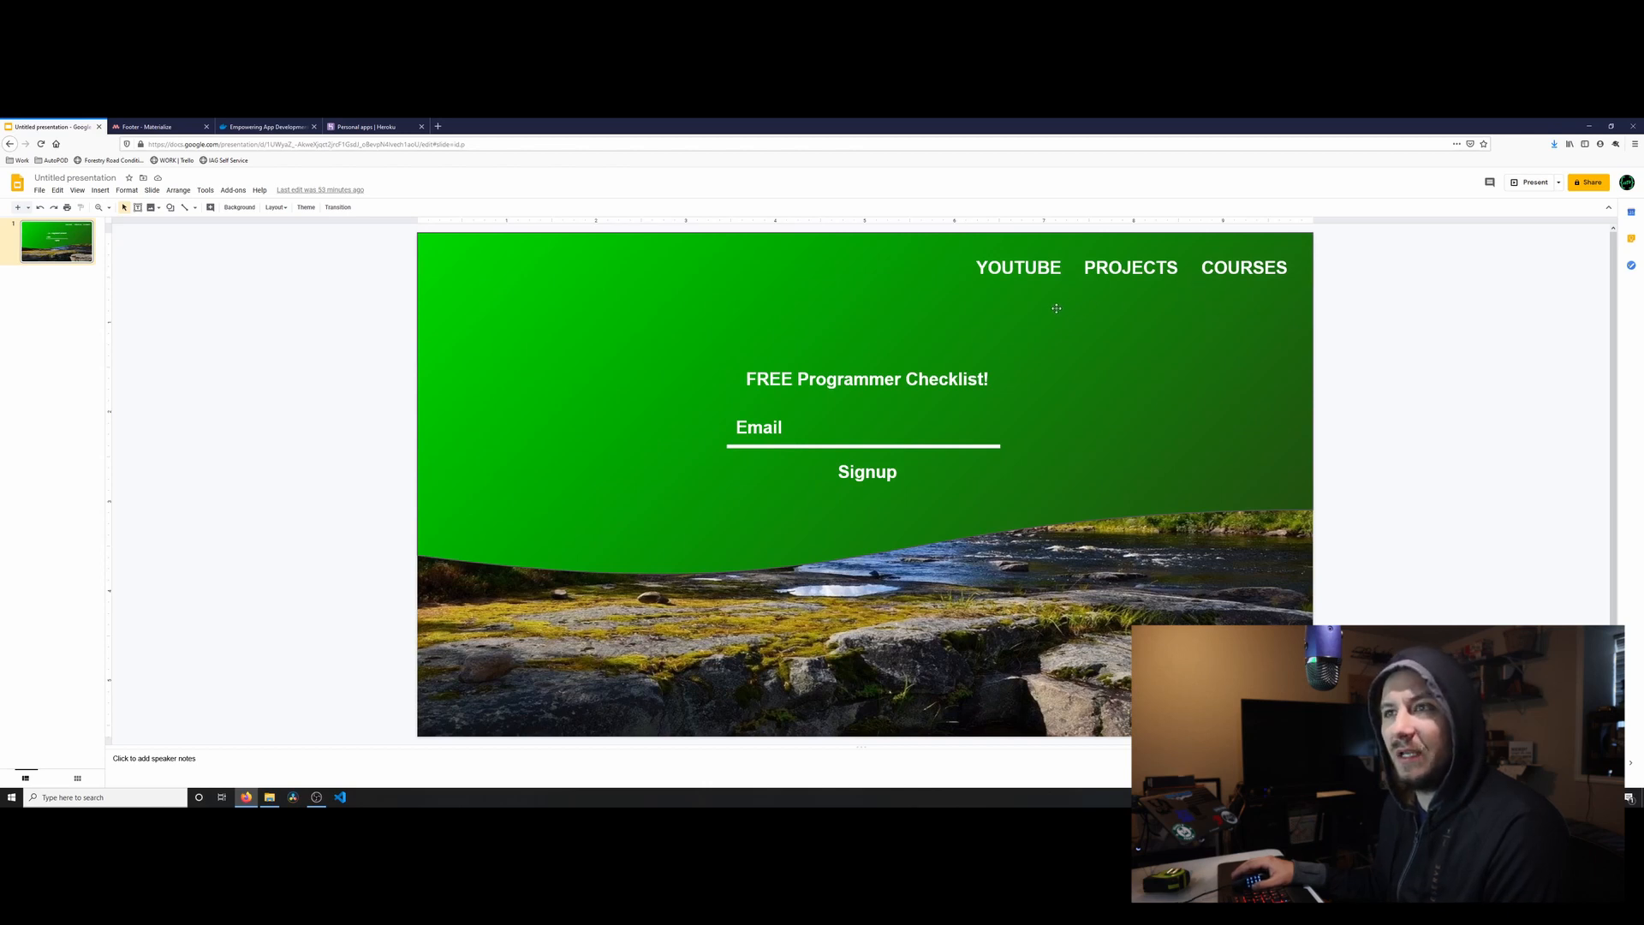
pyautogui.moveTo(476, 372)
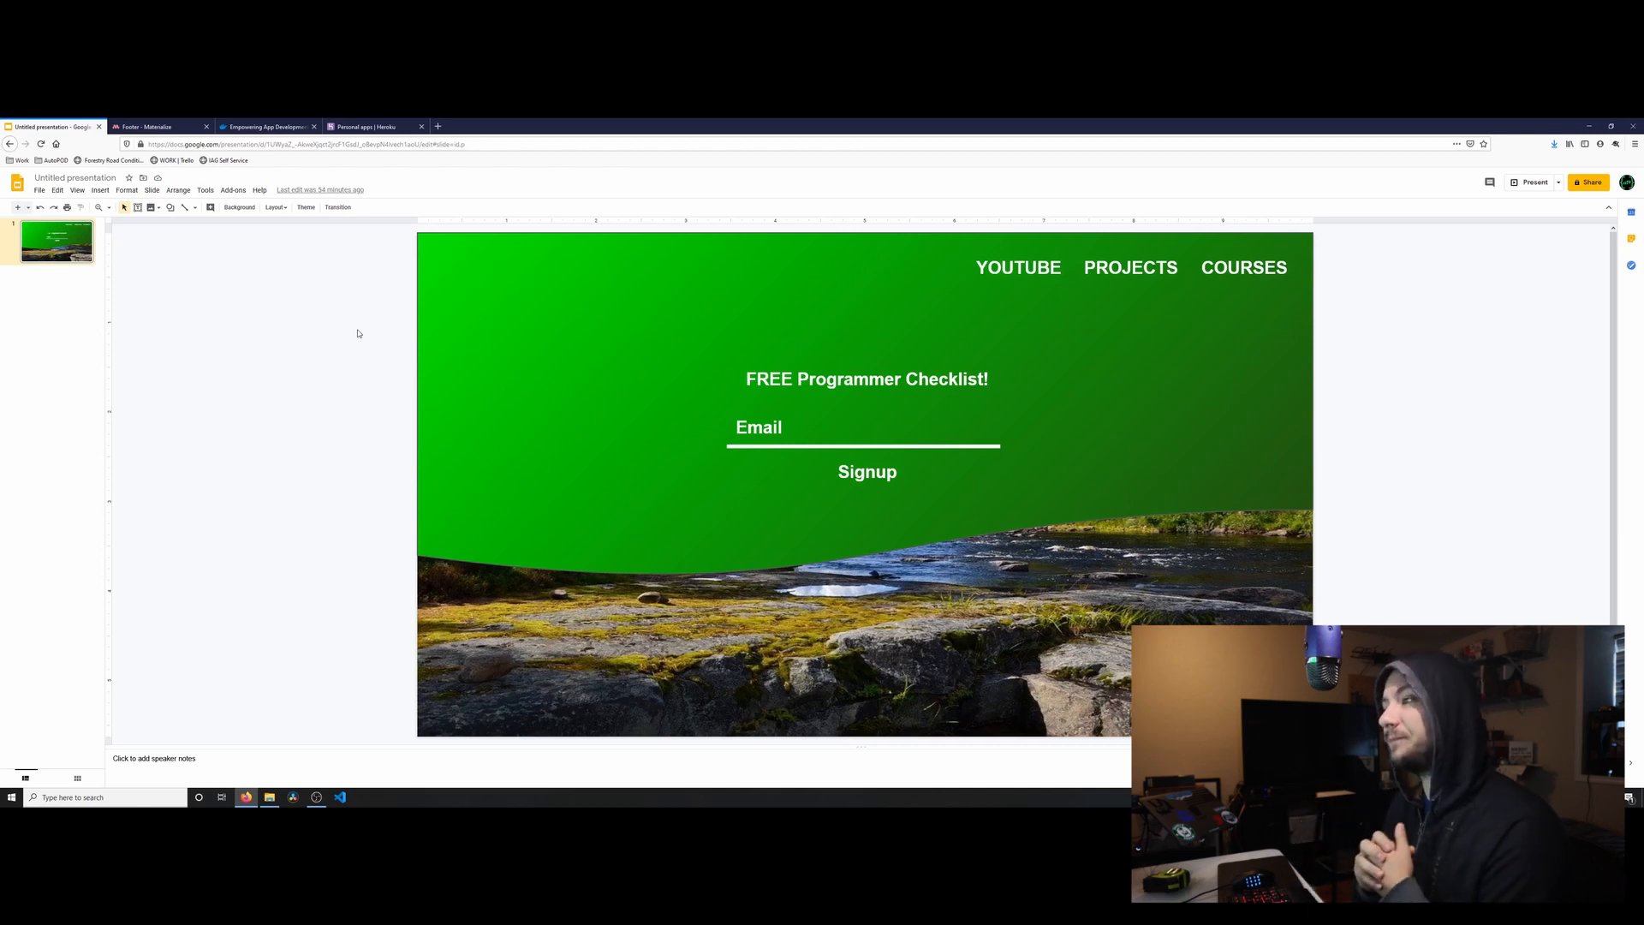
pyautogui.moveTo(1057, 246)
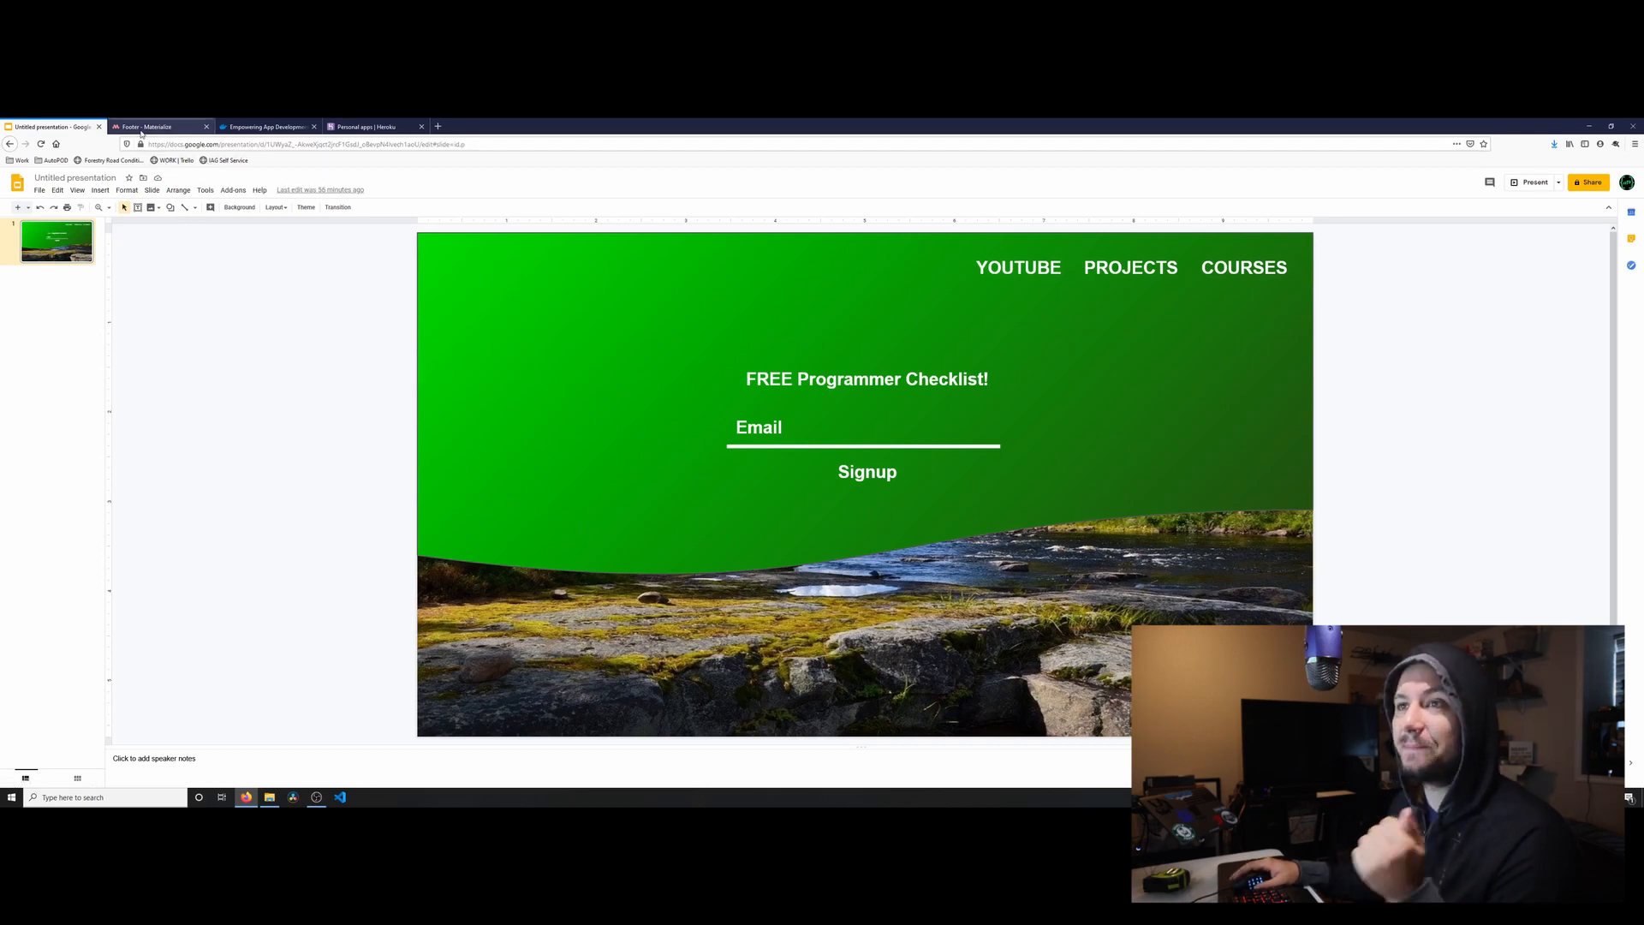
# Show the Materialize About page with its Components sidebar list expanded.
pyautogui.click(158, 126)
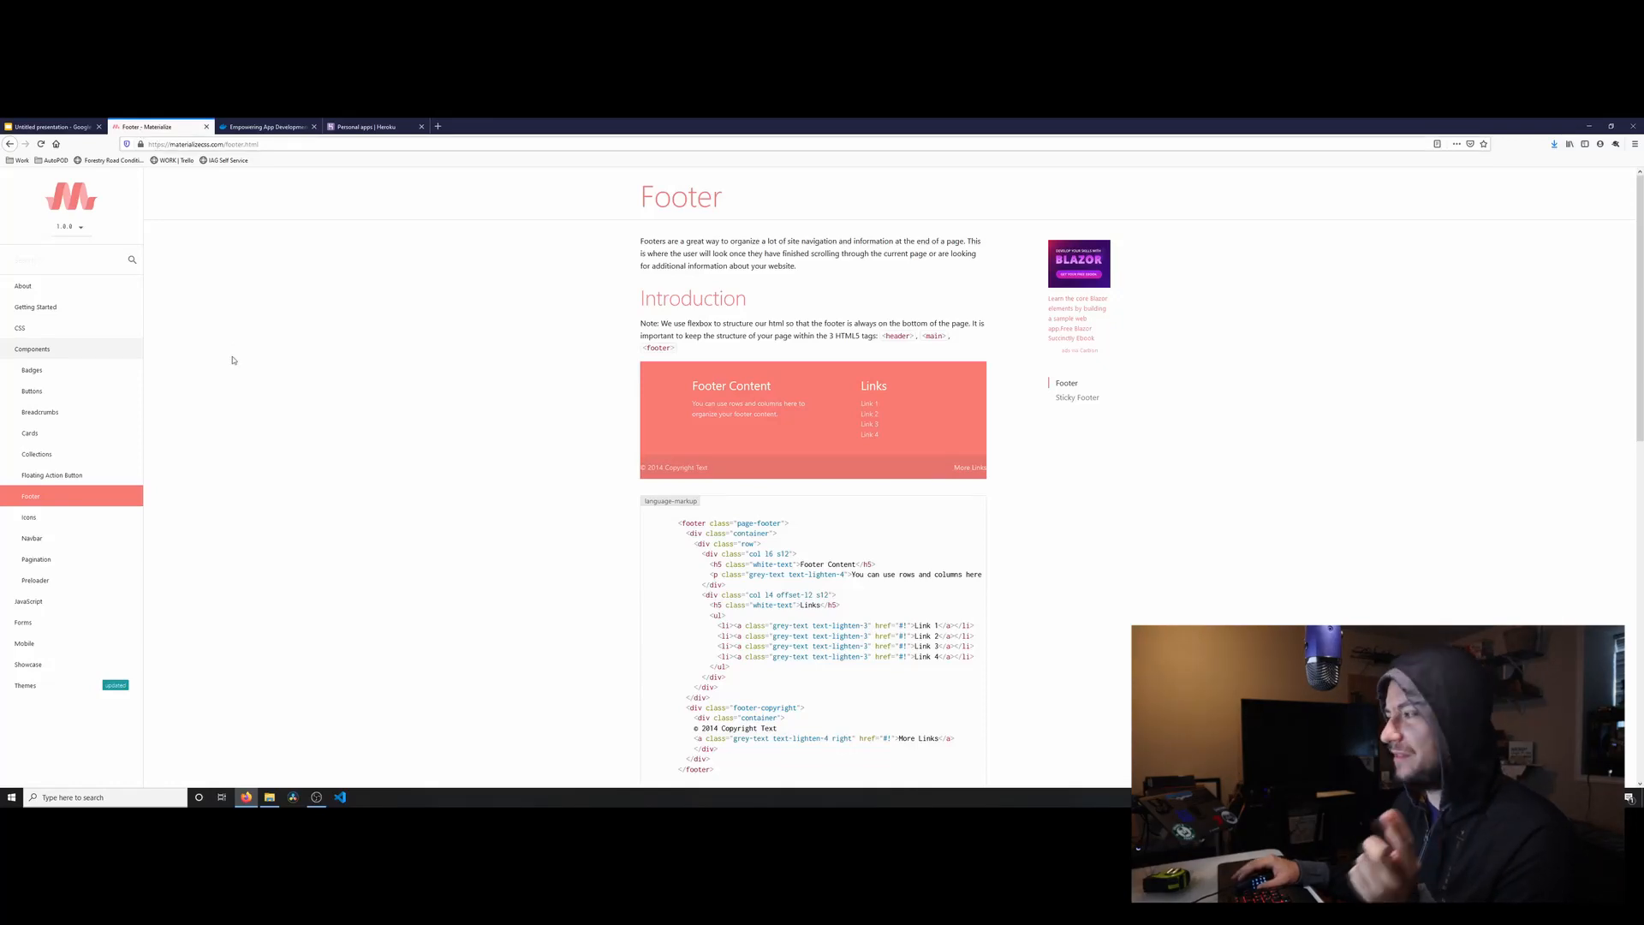
pyautogui.moveTo(204, 300)
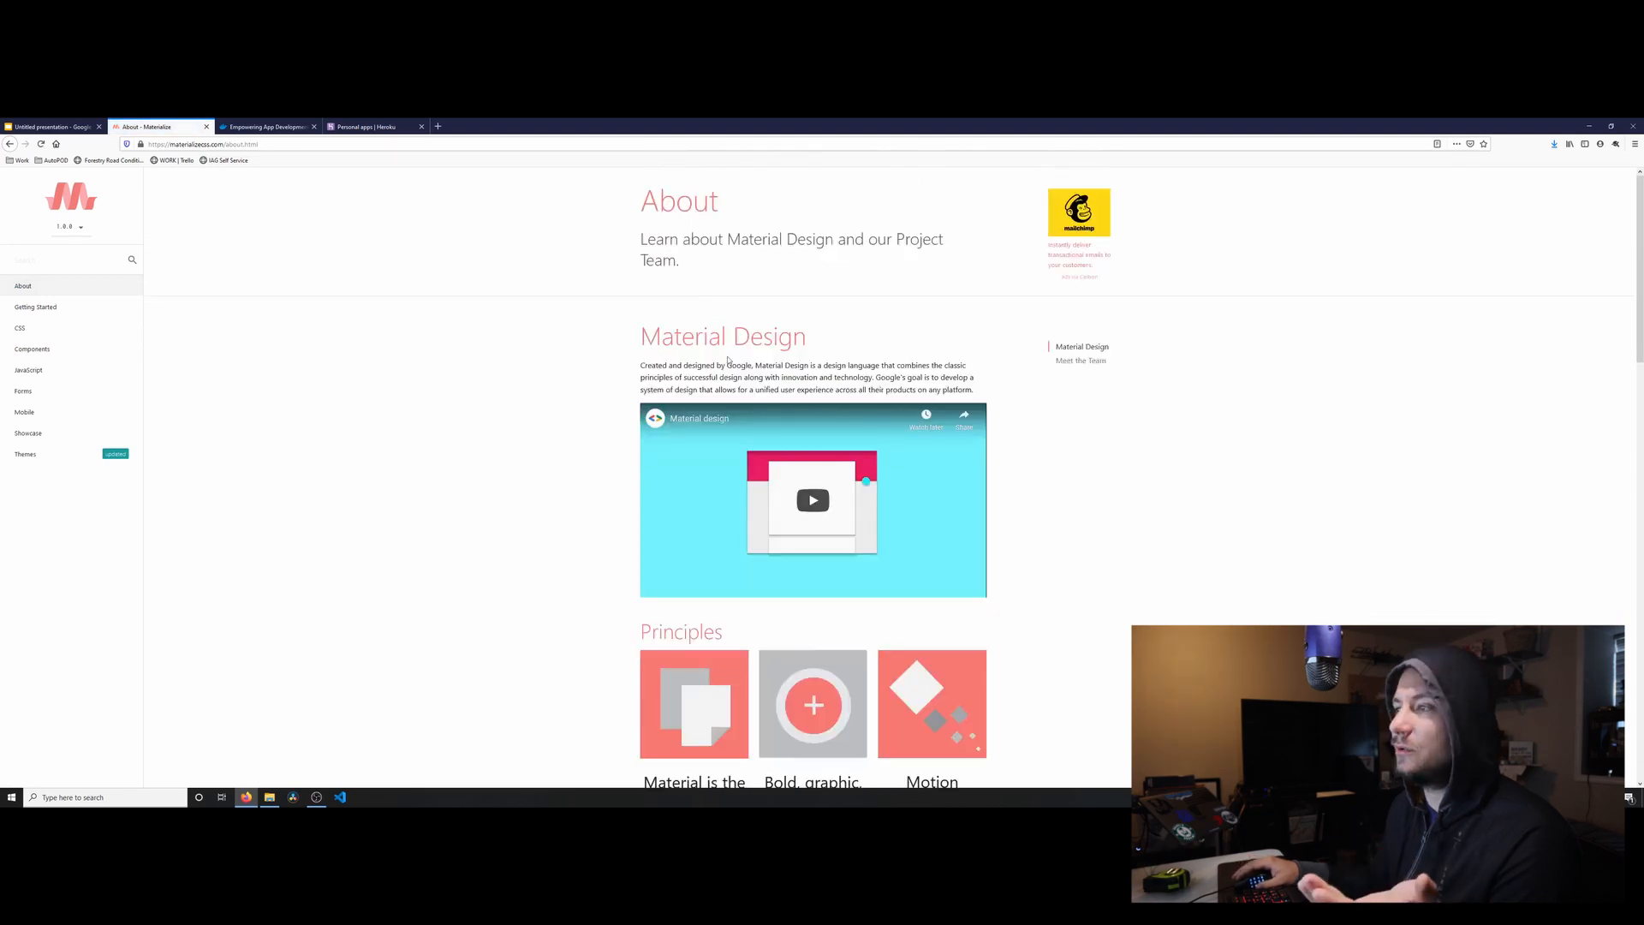
pyautogui.moveTo(639, 365); pyautogui.dragTo(727, 365)
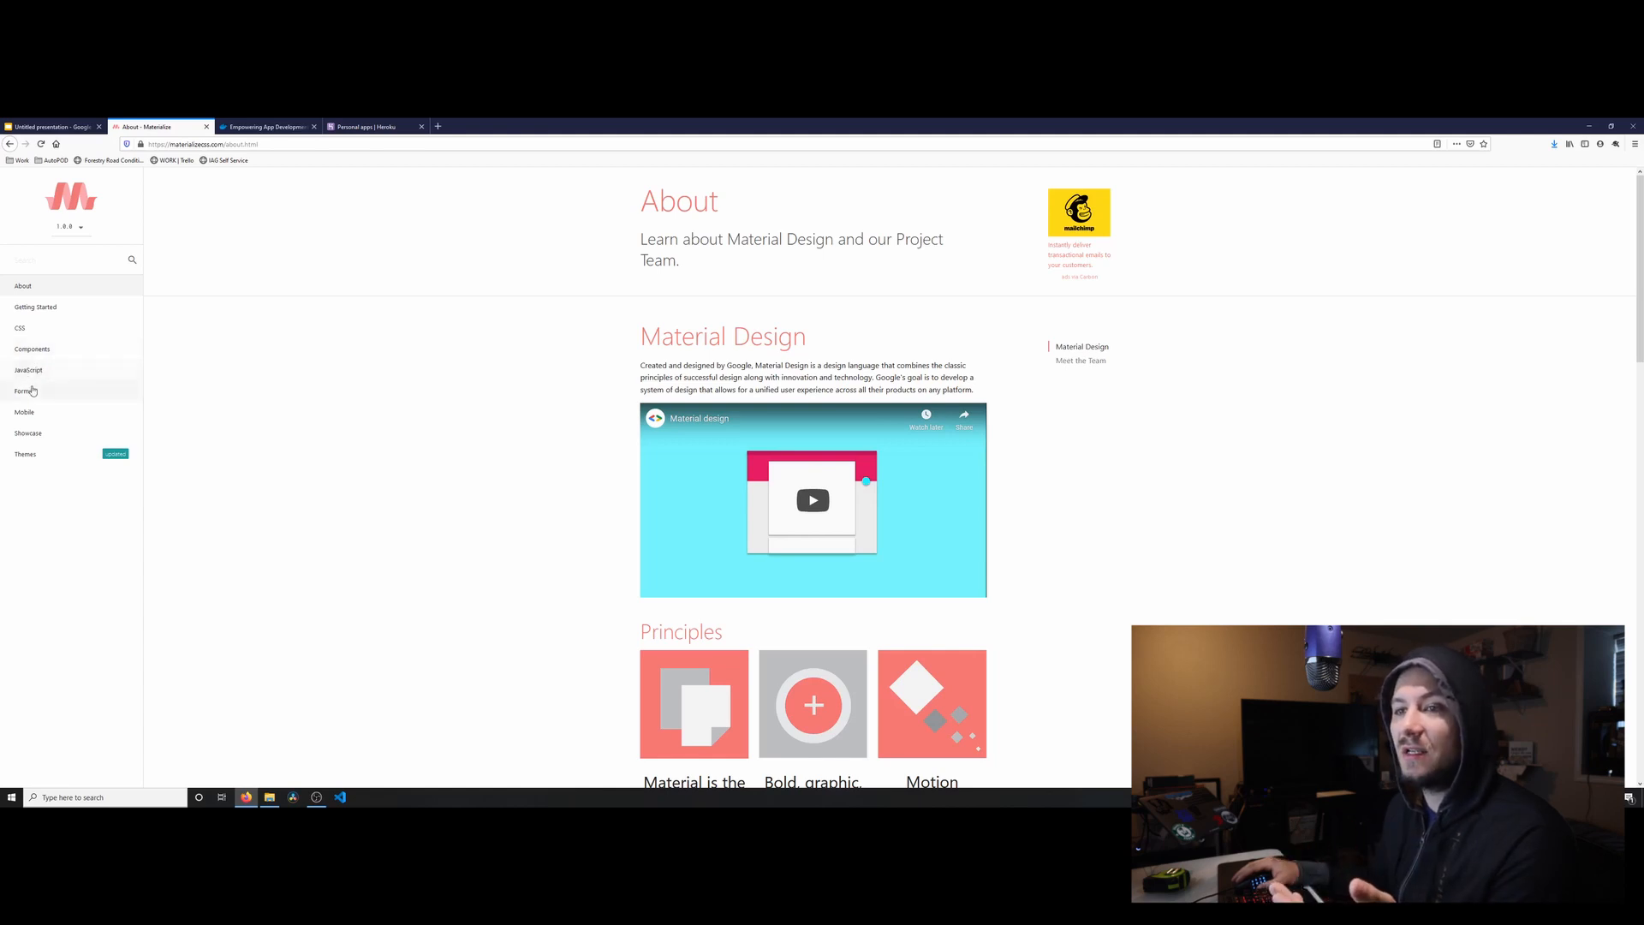
pyautogui.click(32, 349)
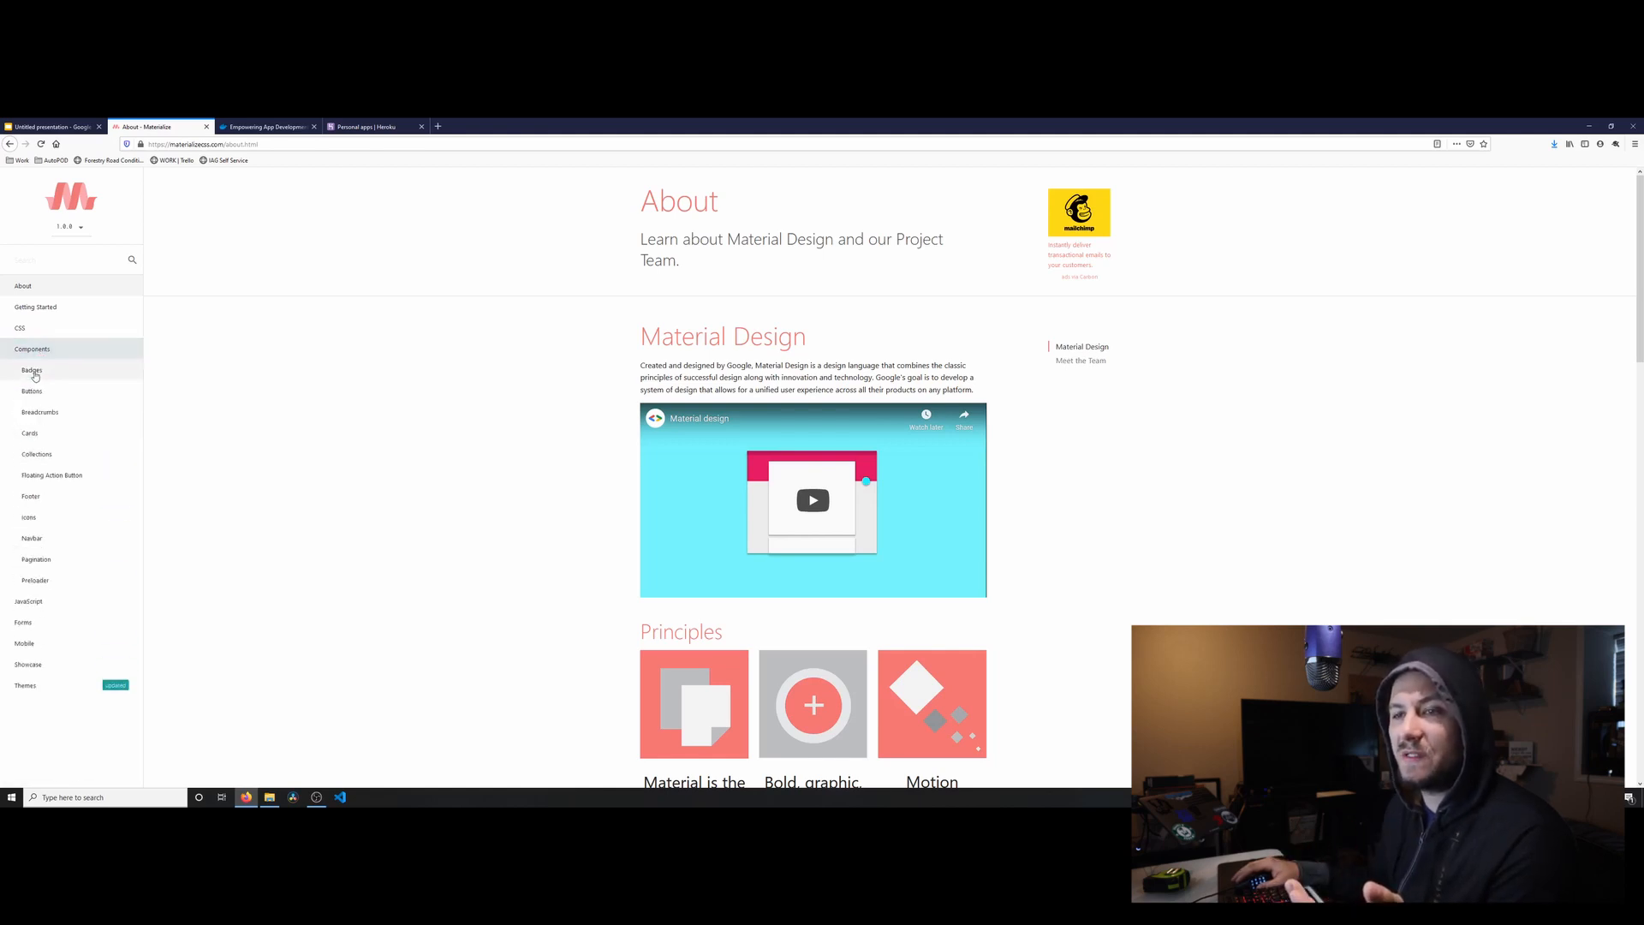
# Browse the Badges, Buttons and Navbar examples, then open Pagination.
pyautogui.click(31, 369)
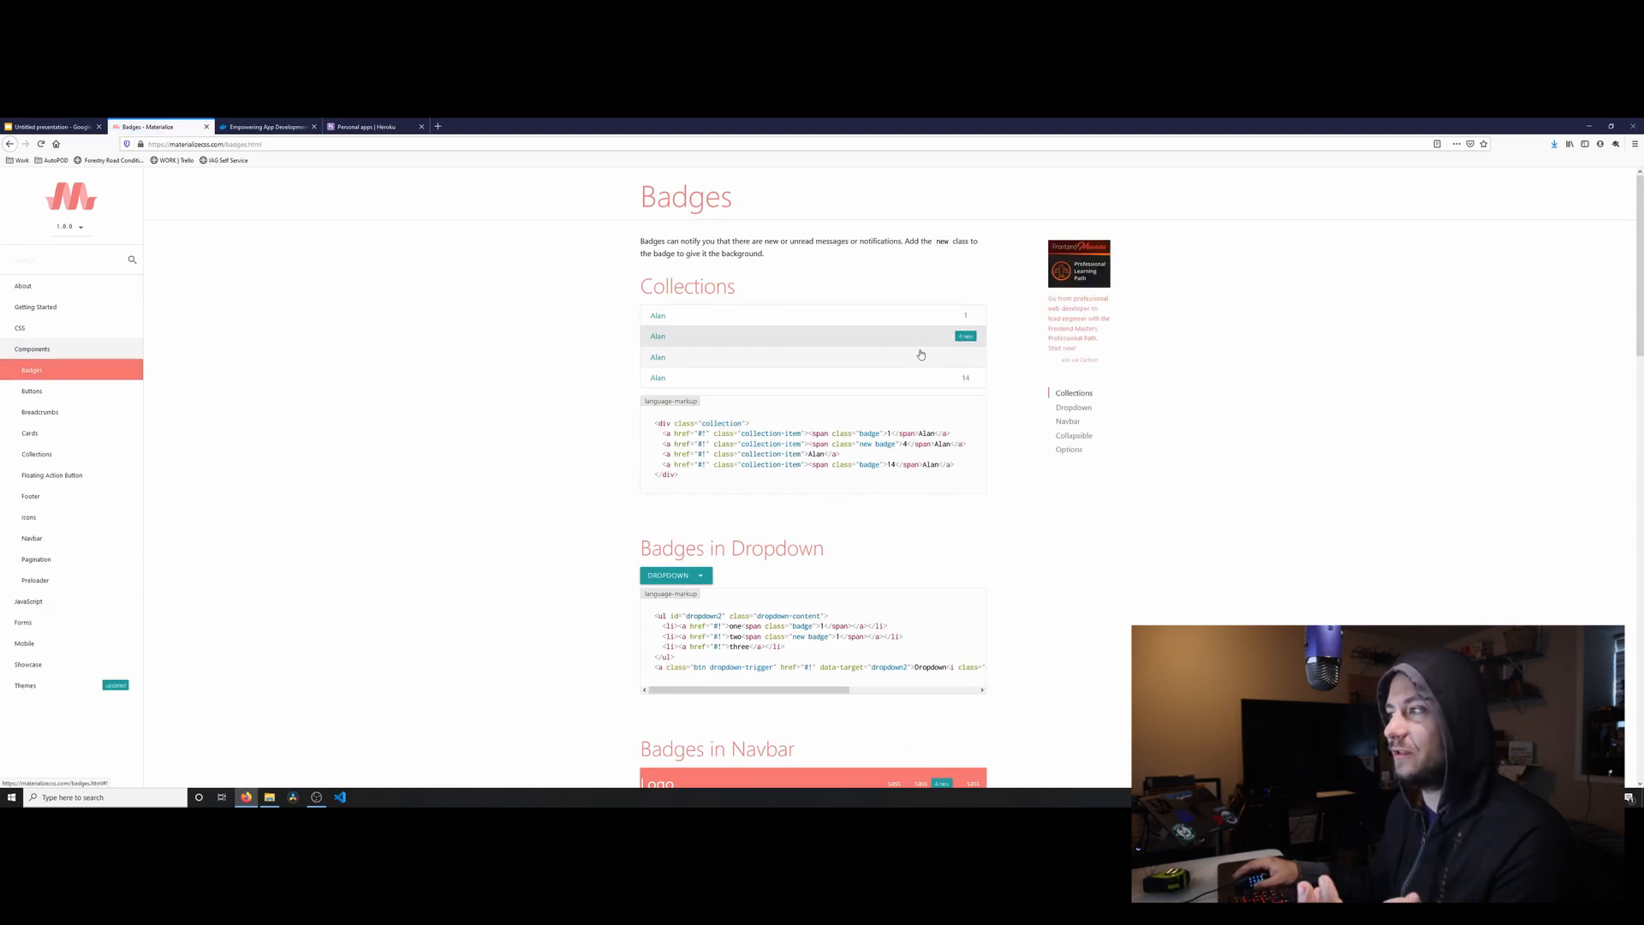
pyautogui.scroll(-3)
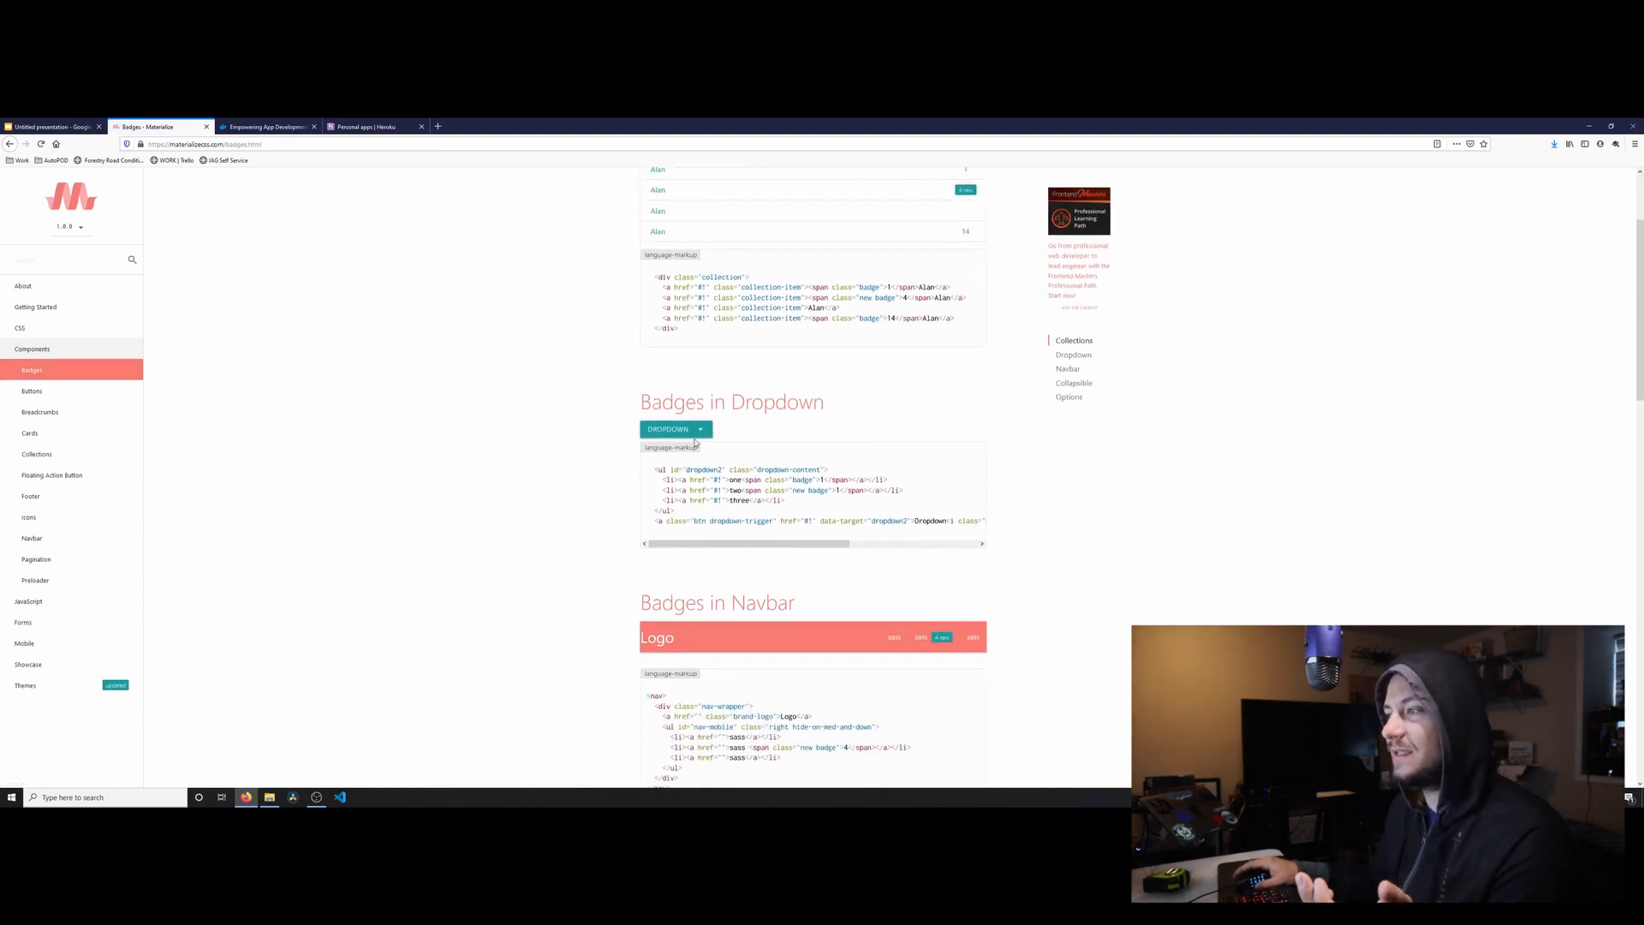
pyautogui.scroll(-3)
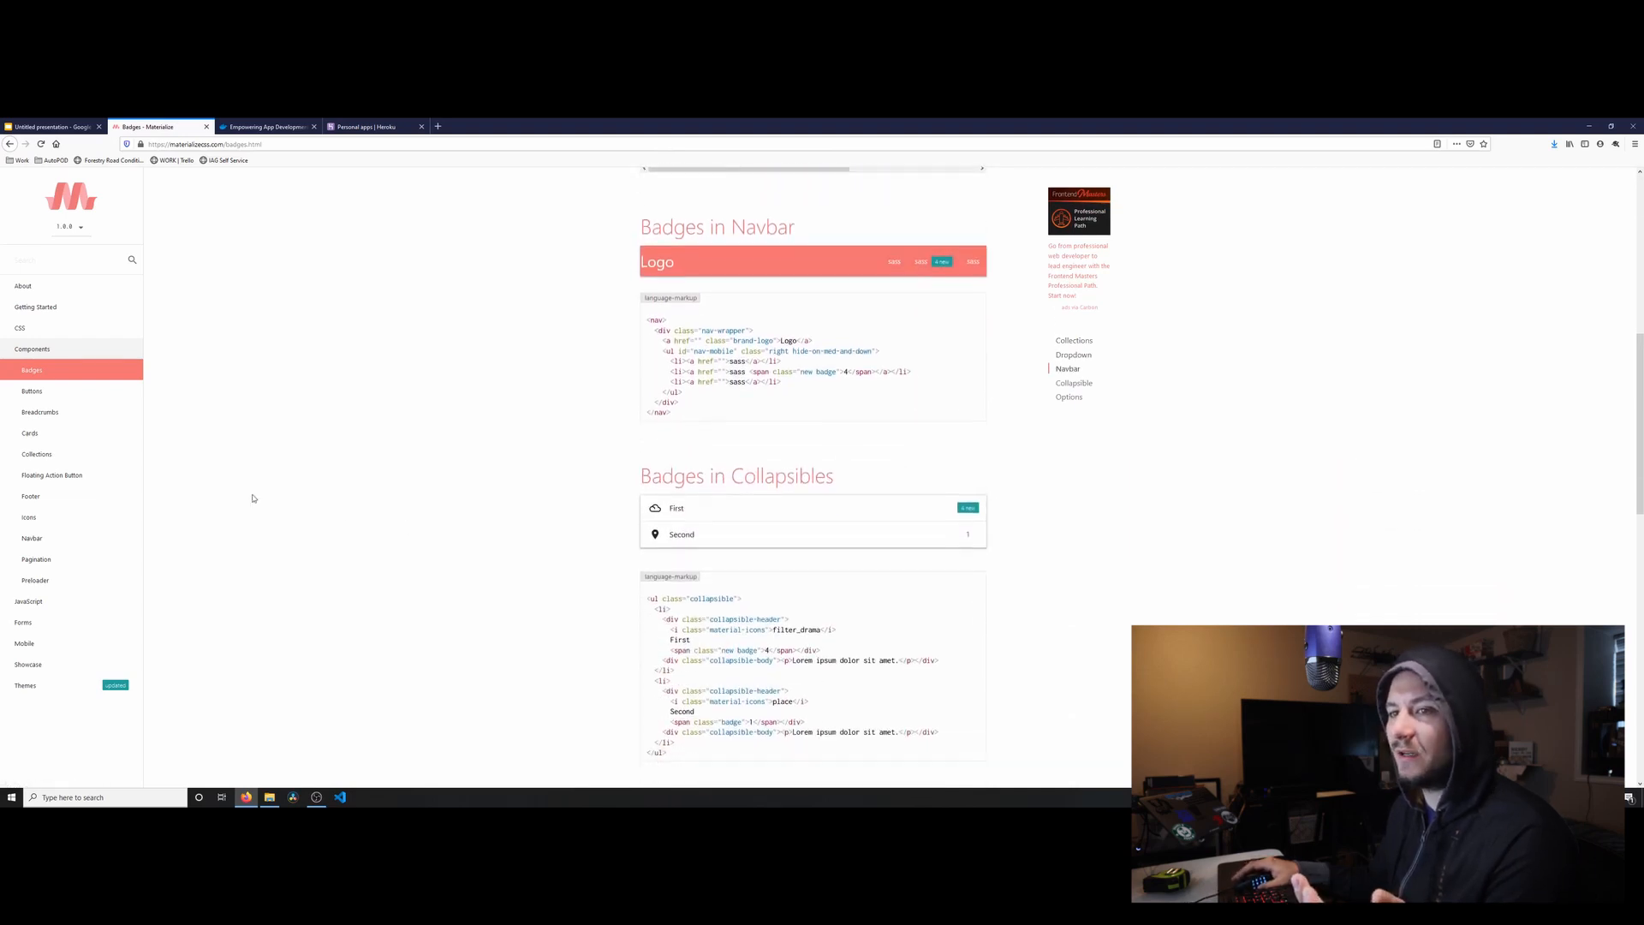
pyautogui.click(33, 391)
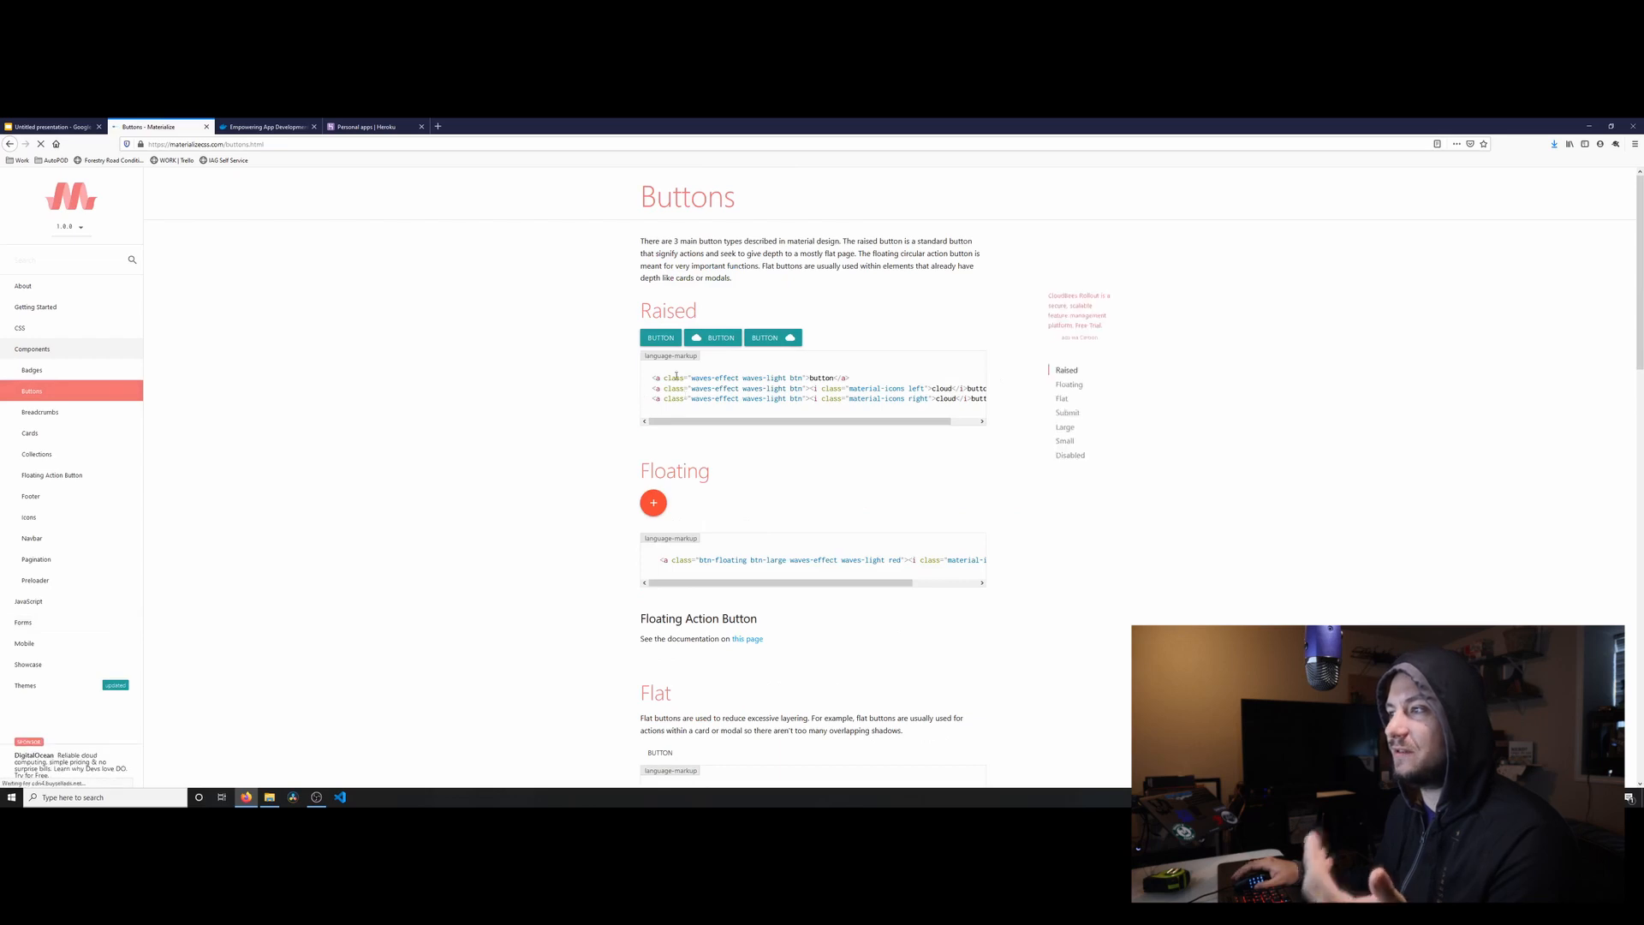
pyautogui.scroll(-3)
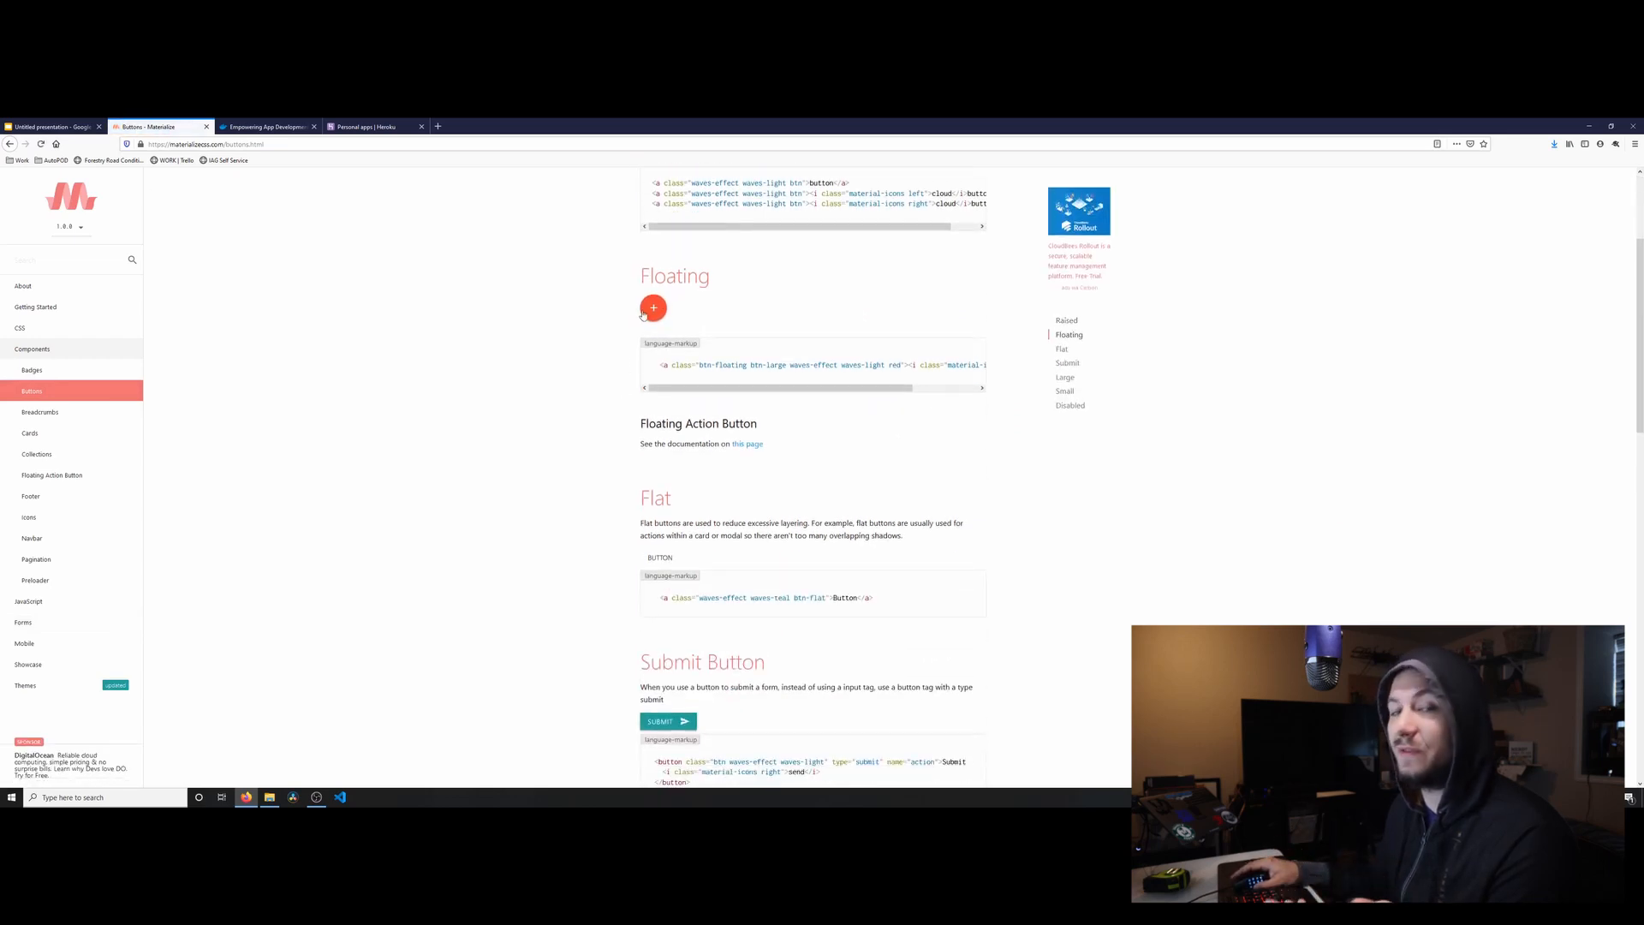
pyautogui.scroll(-3)
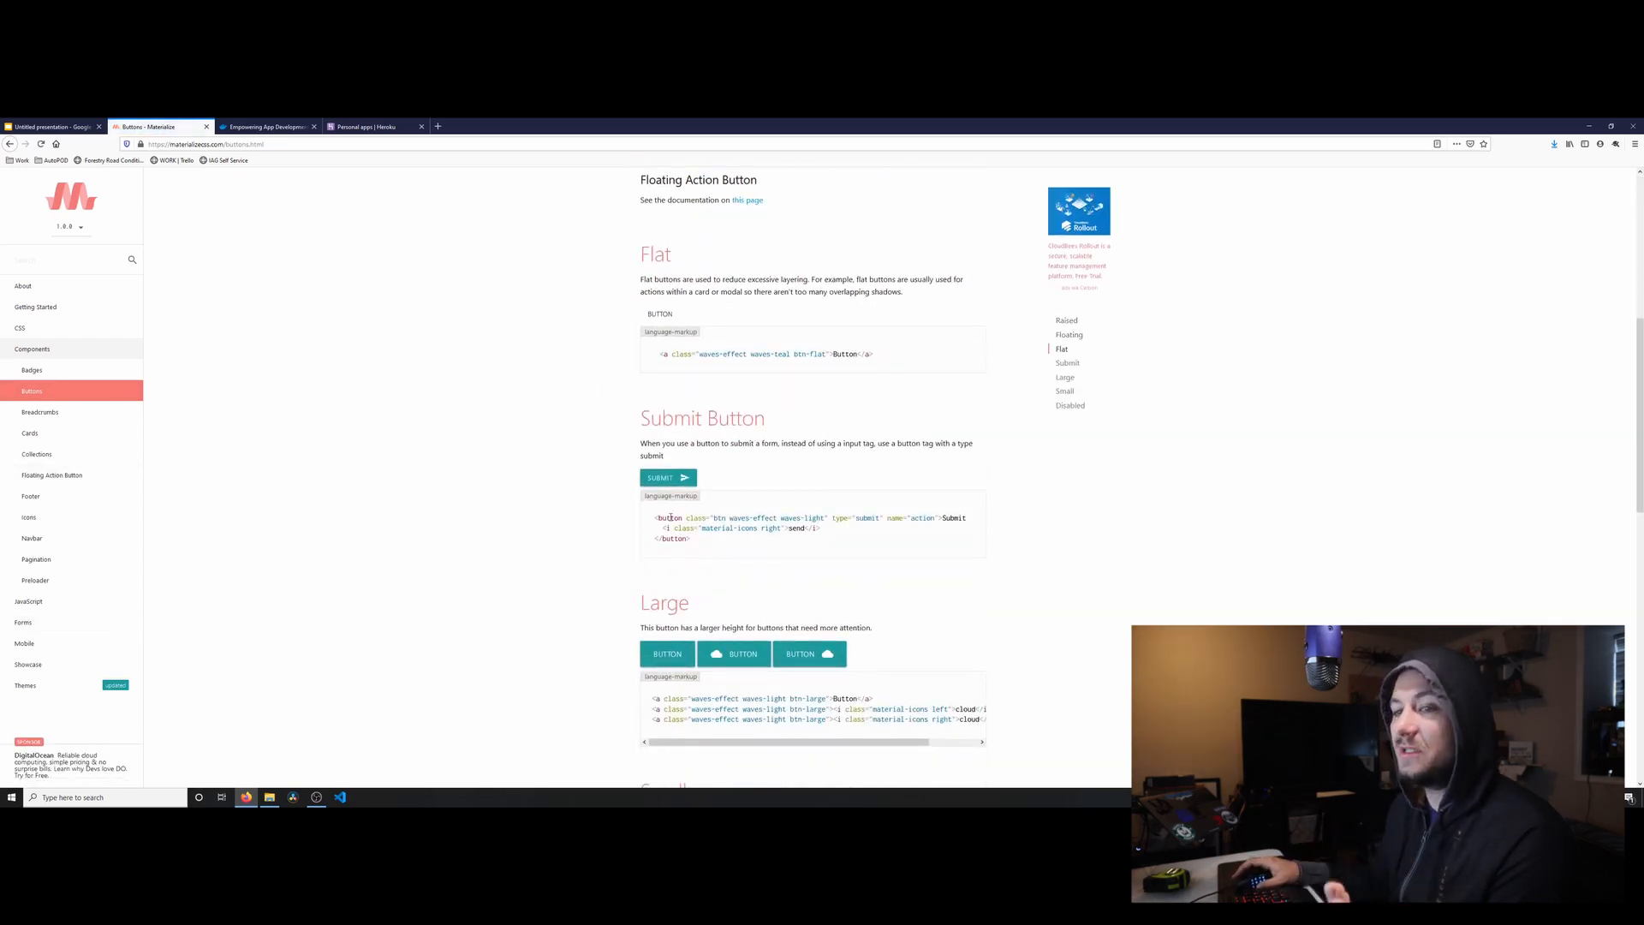
pyautogui.click(32, 538)
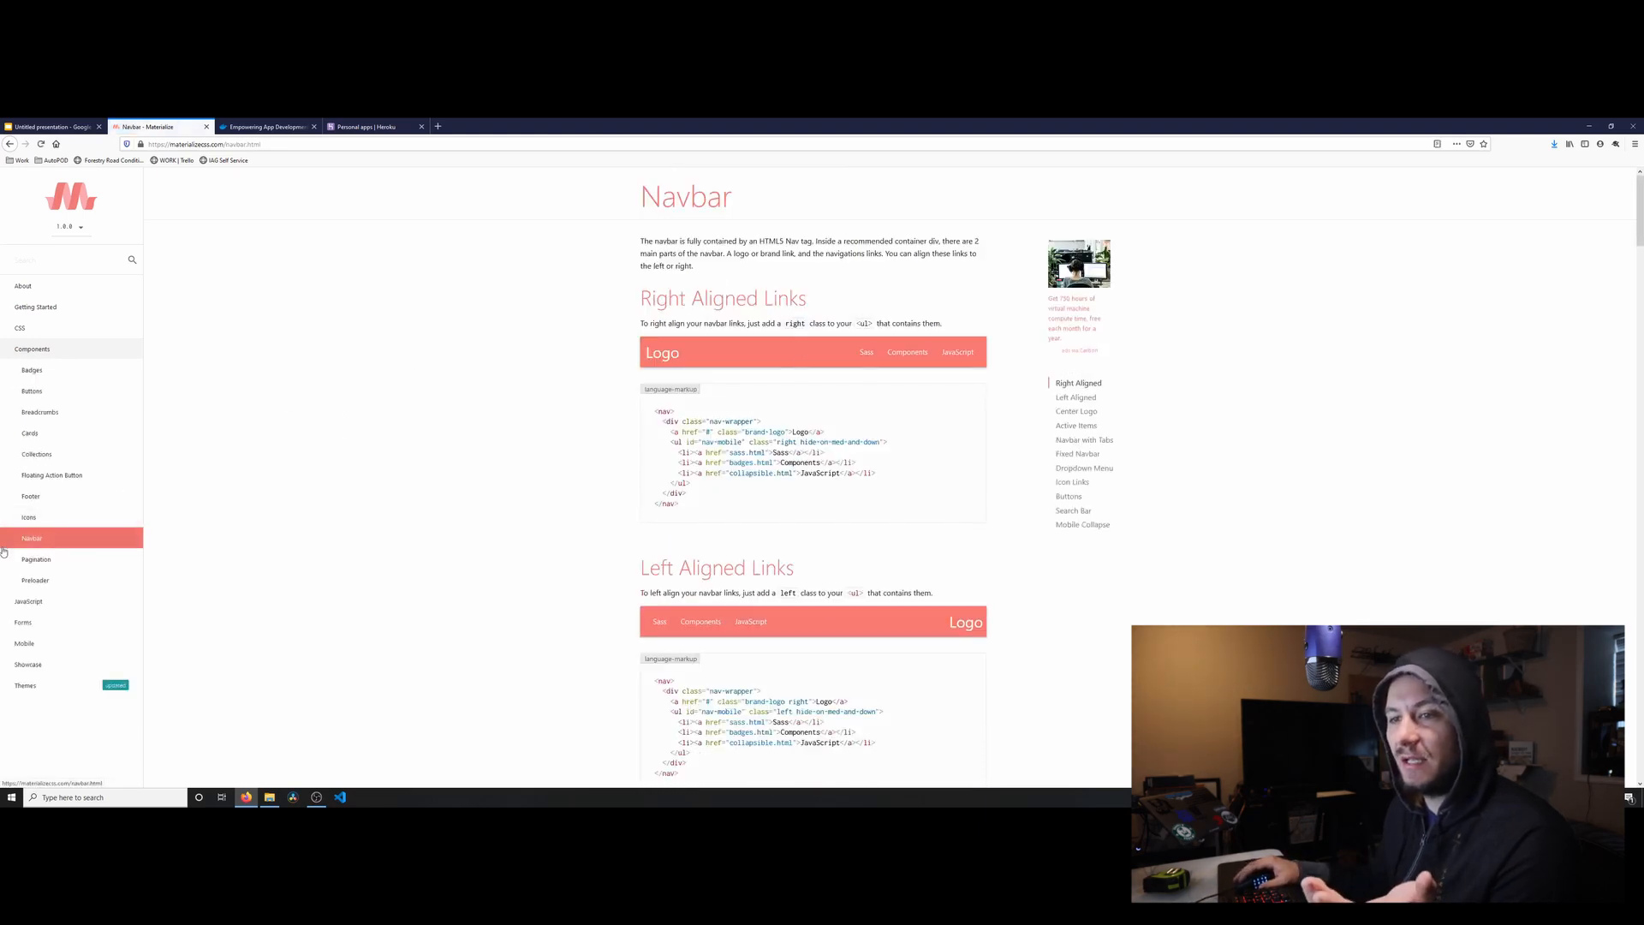
pyautogui.click(36, 559)
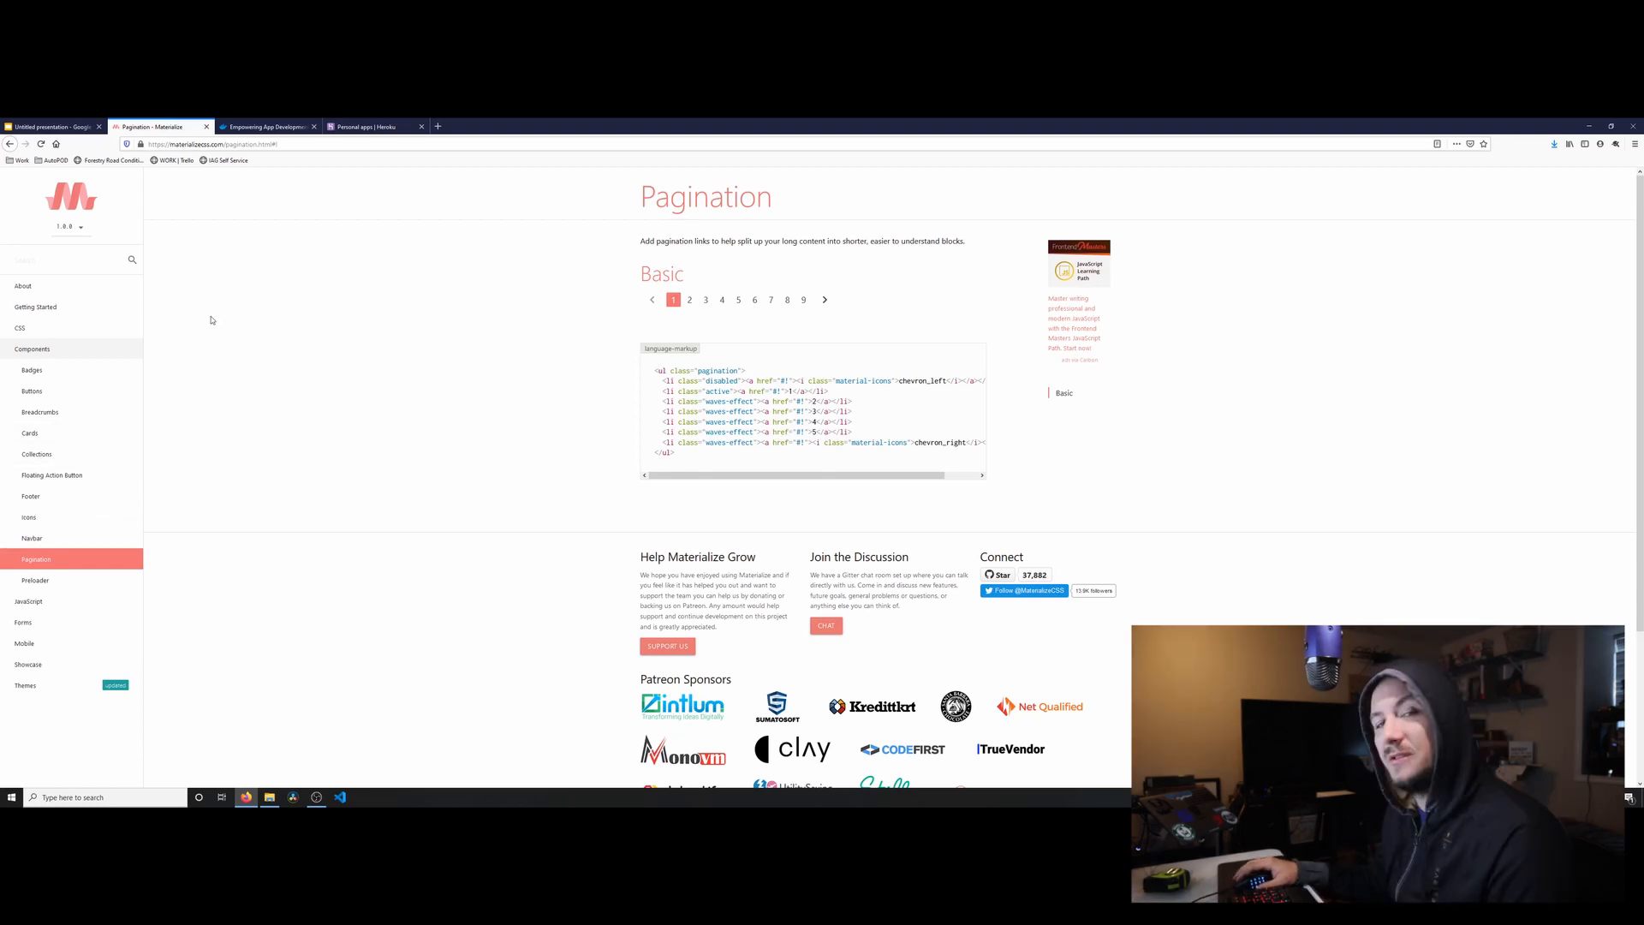
pyautogui.moveTo(192, 274)
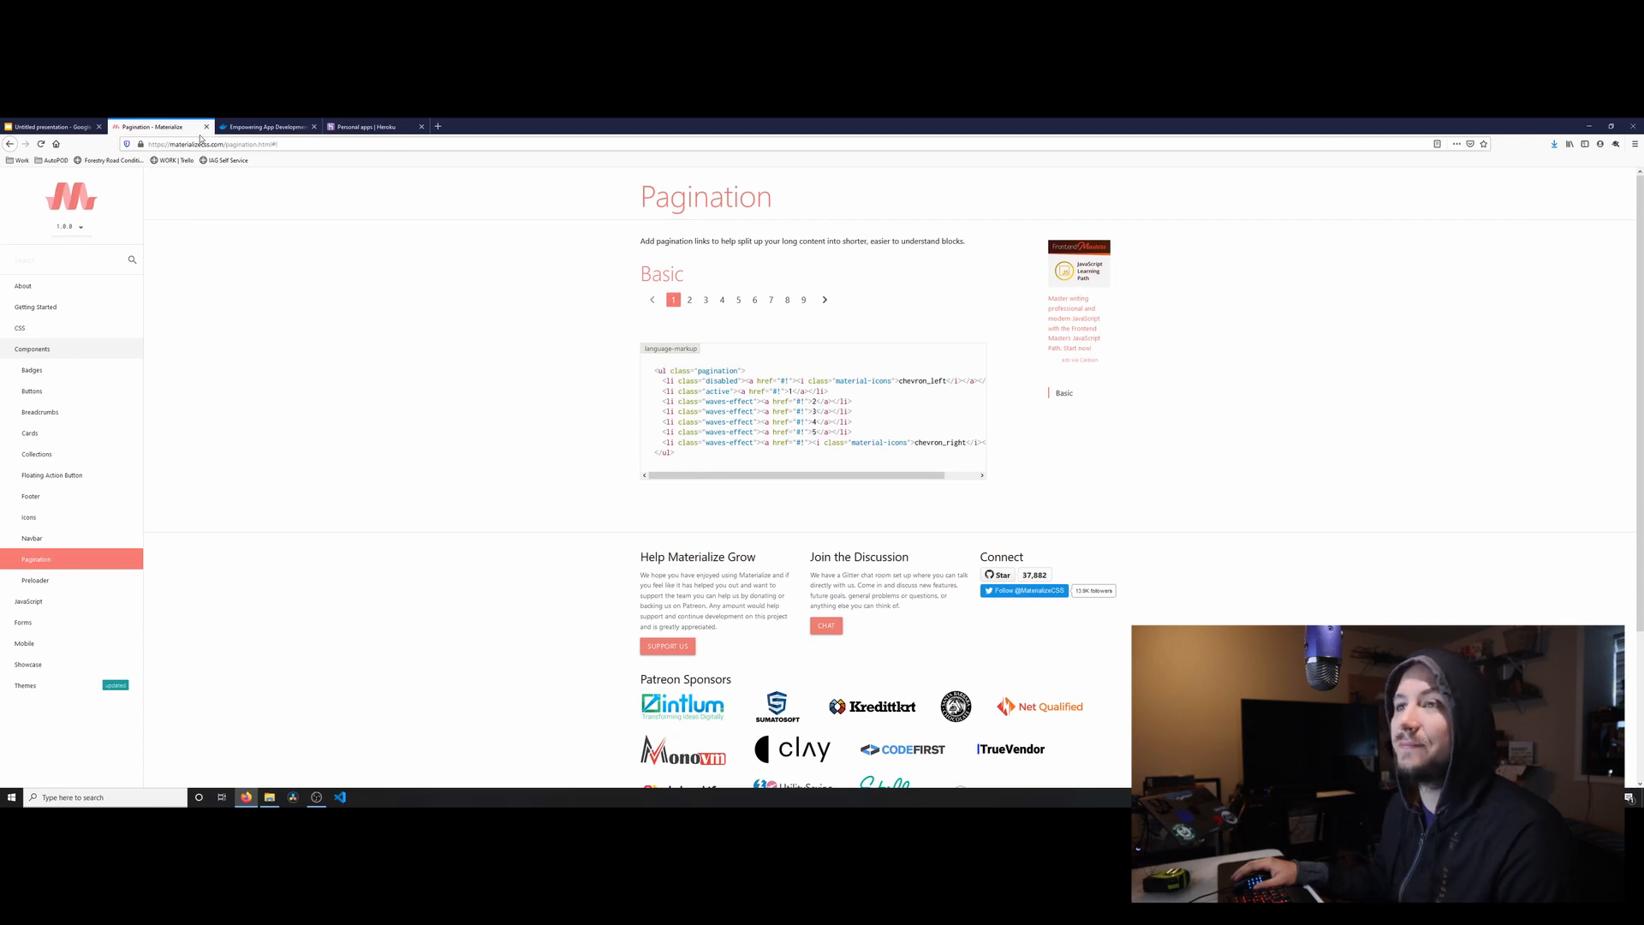
# Look over the Node.js homepage beside the Materialize Pagination docs, then open Docker's homepage.
pyautogui.click(262, 126)
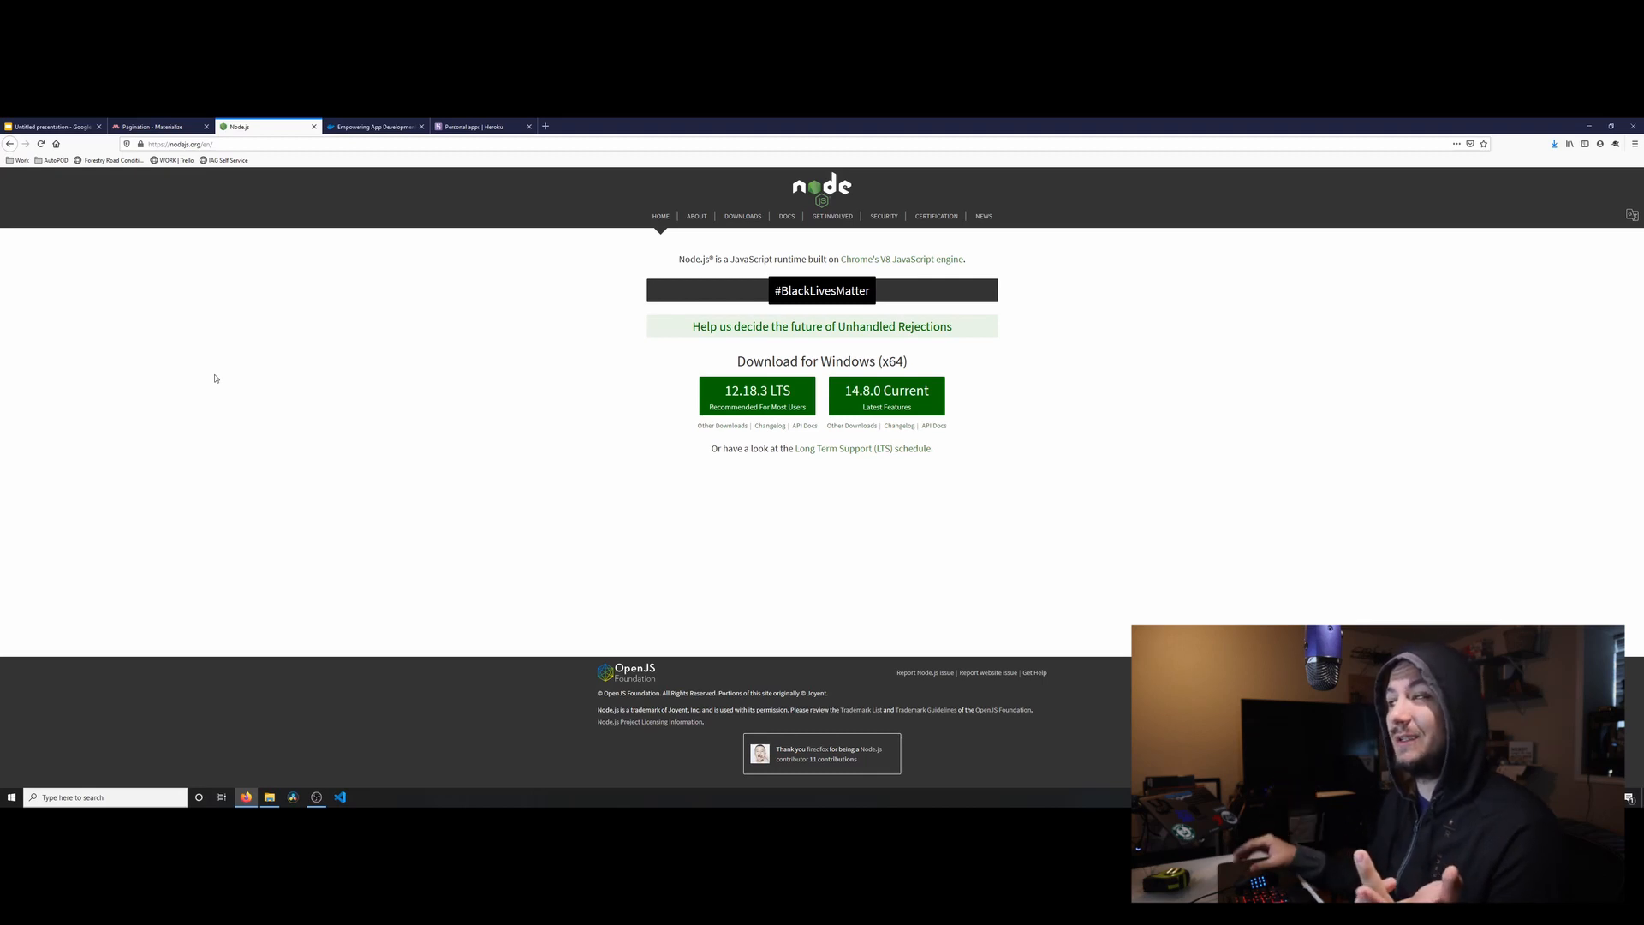
pyautogui.moveTo(295, 374)
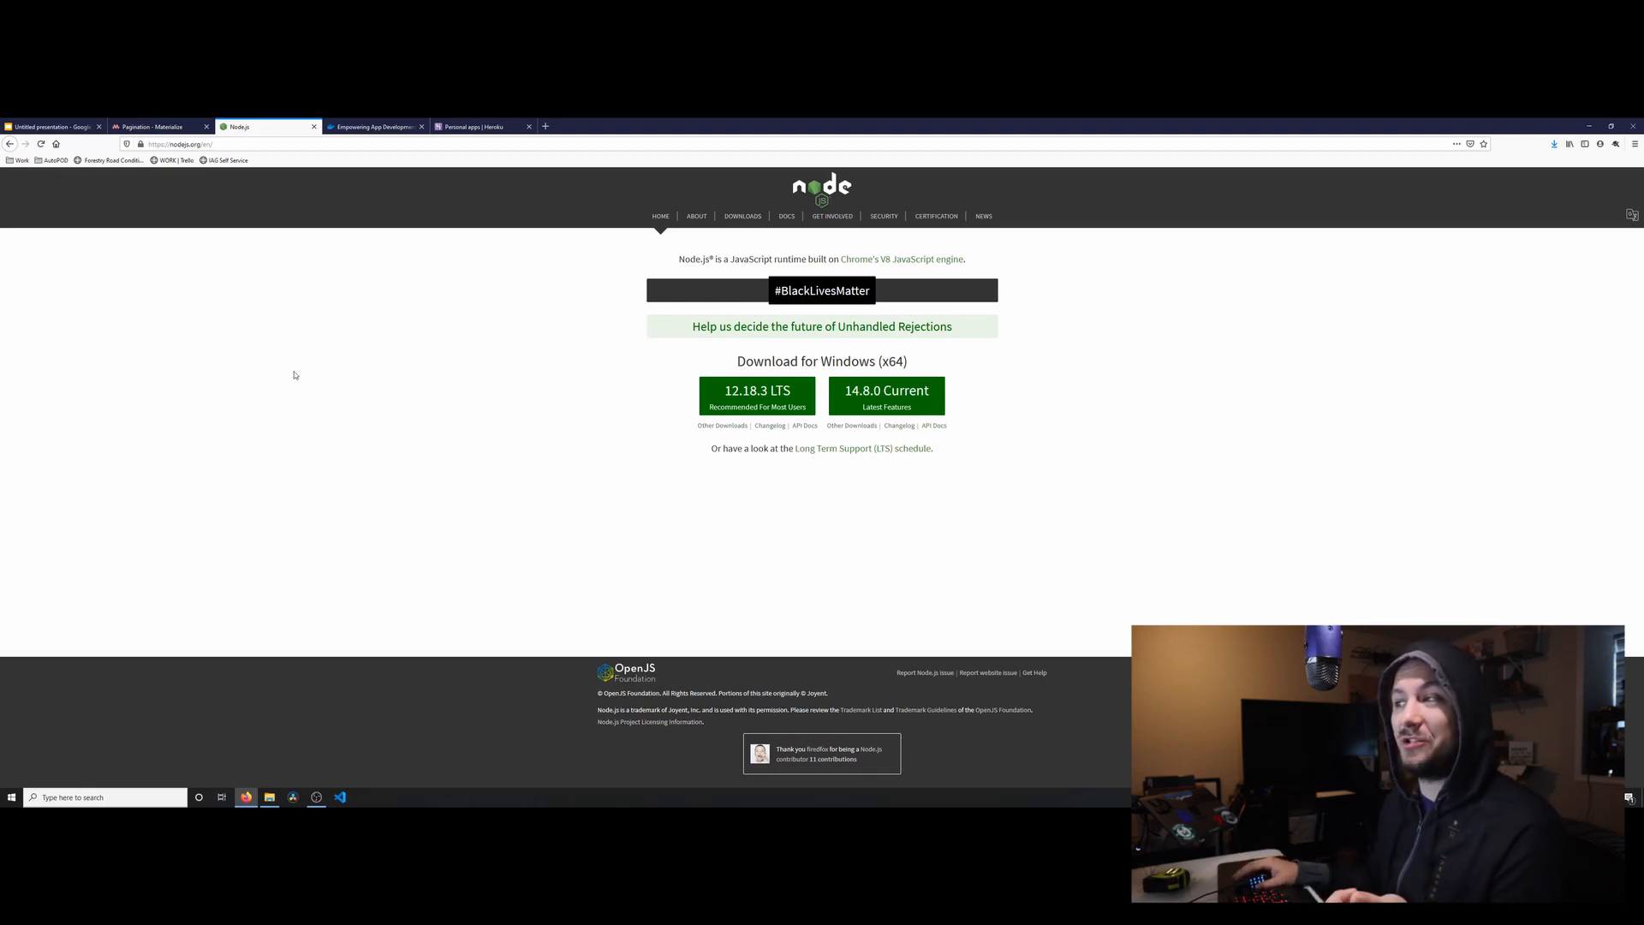
pyautogui.moveTo(462, 340)
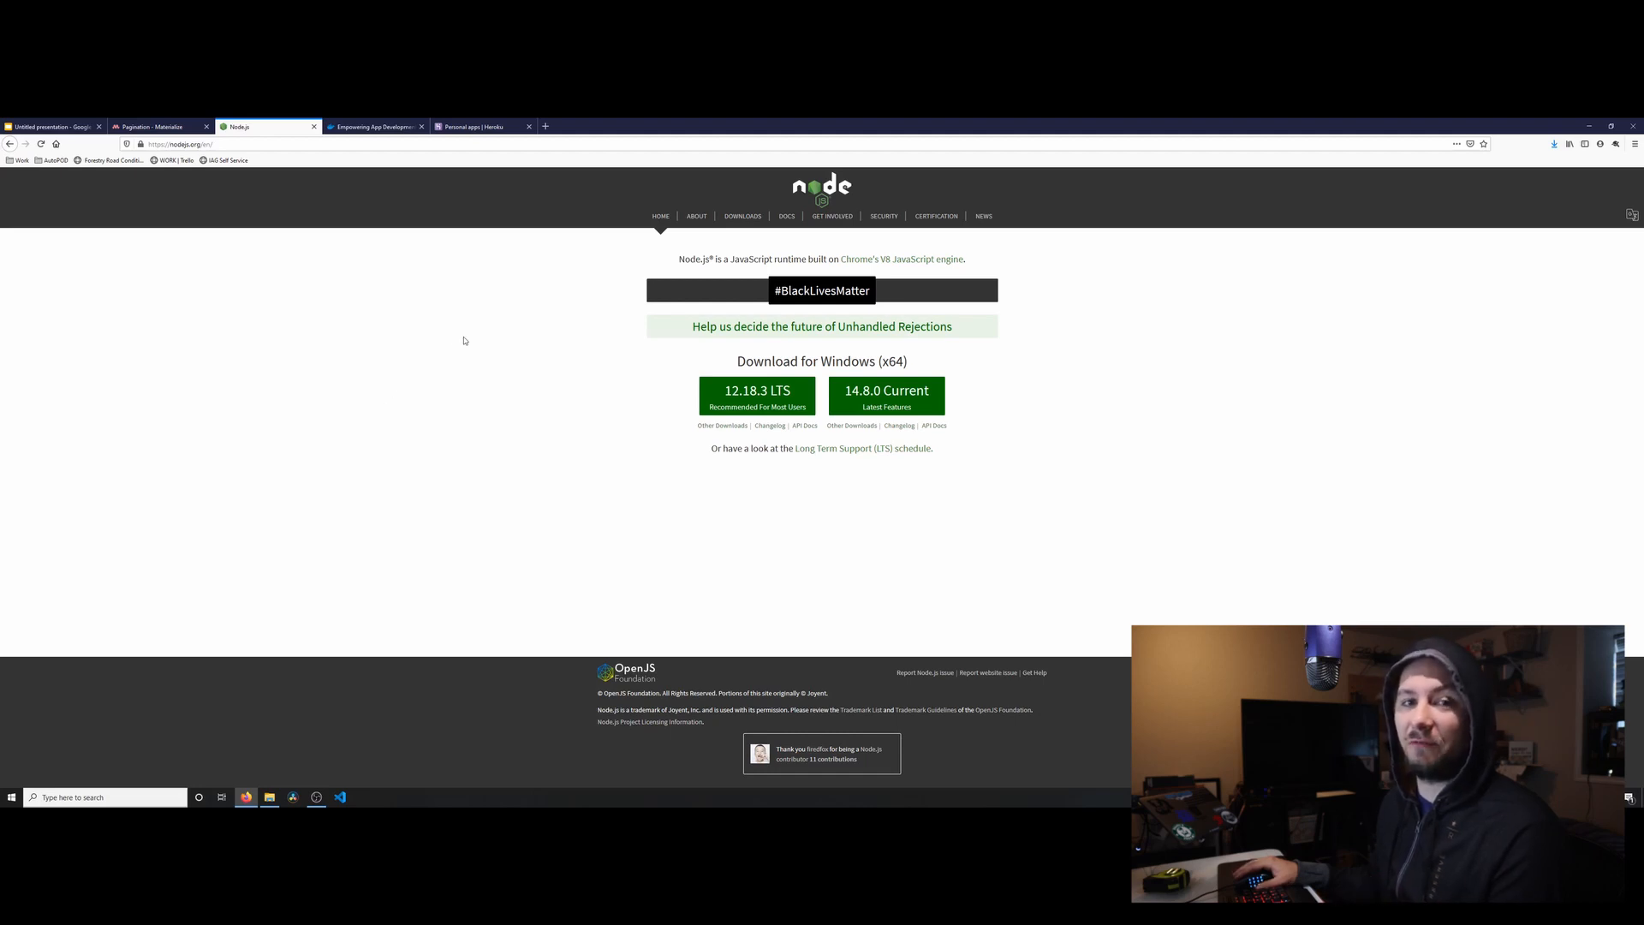
pyautogui.moveTo(428, 329)
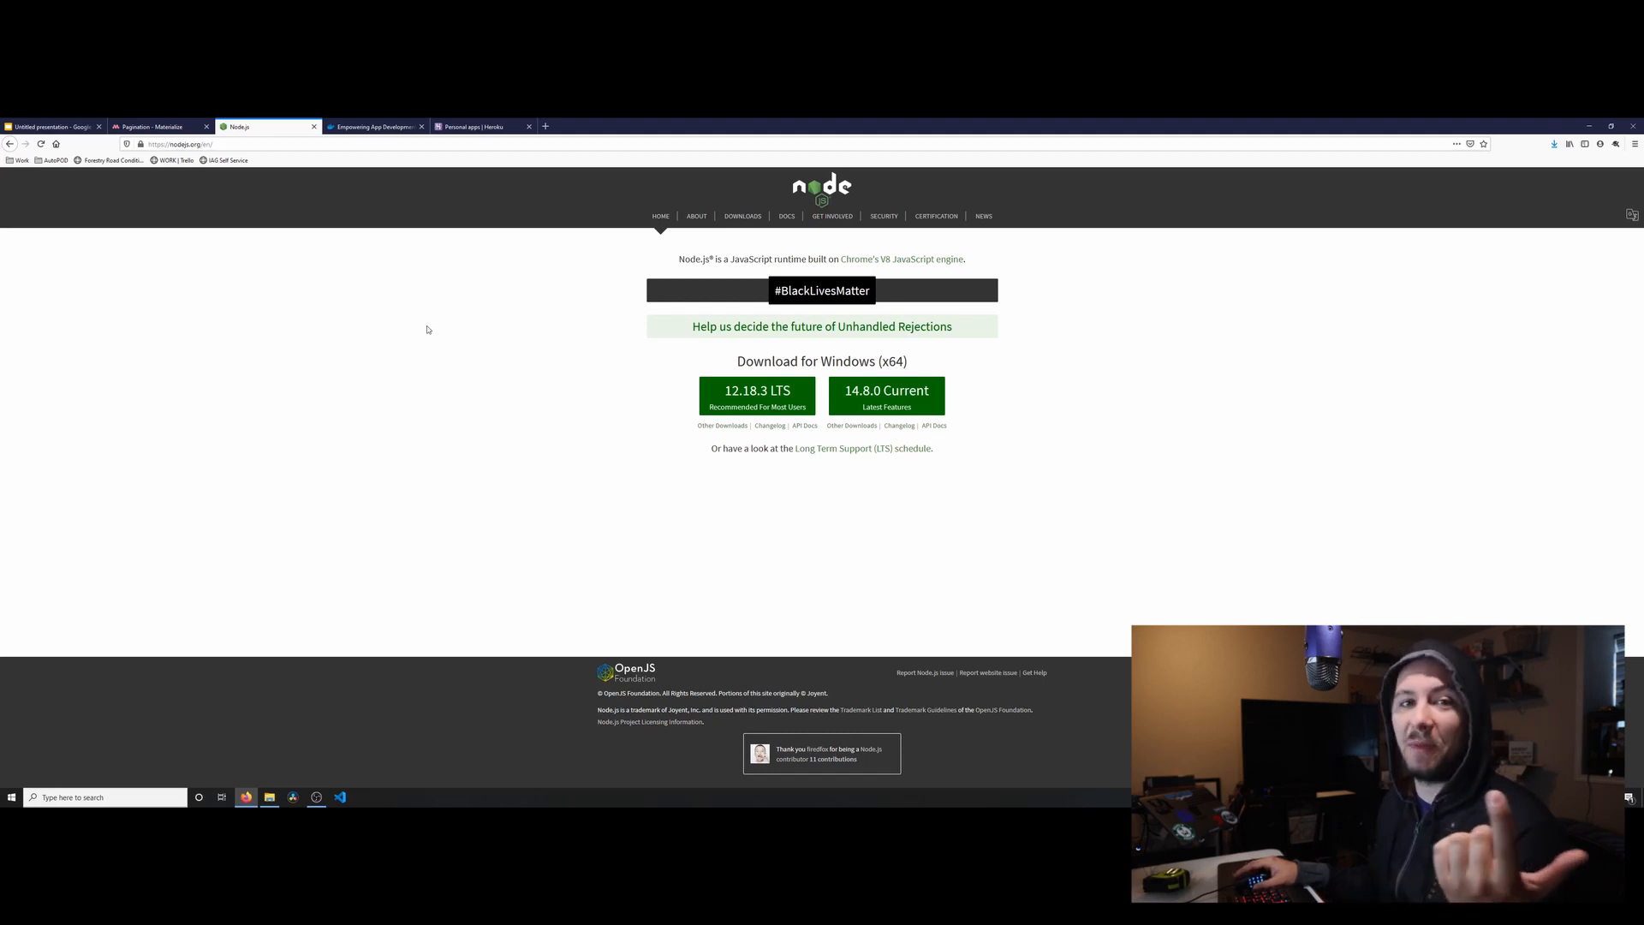
pyautogui.click(158, 126)
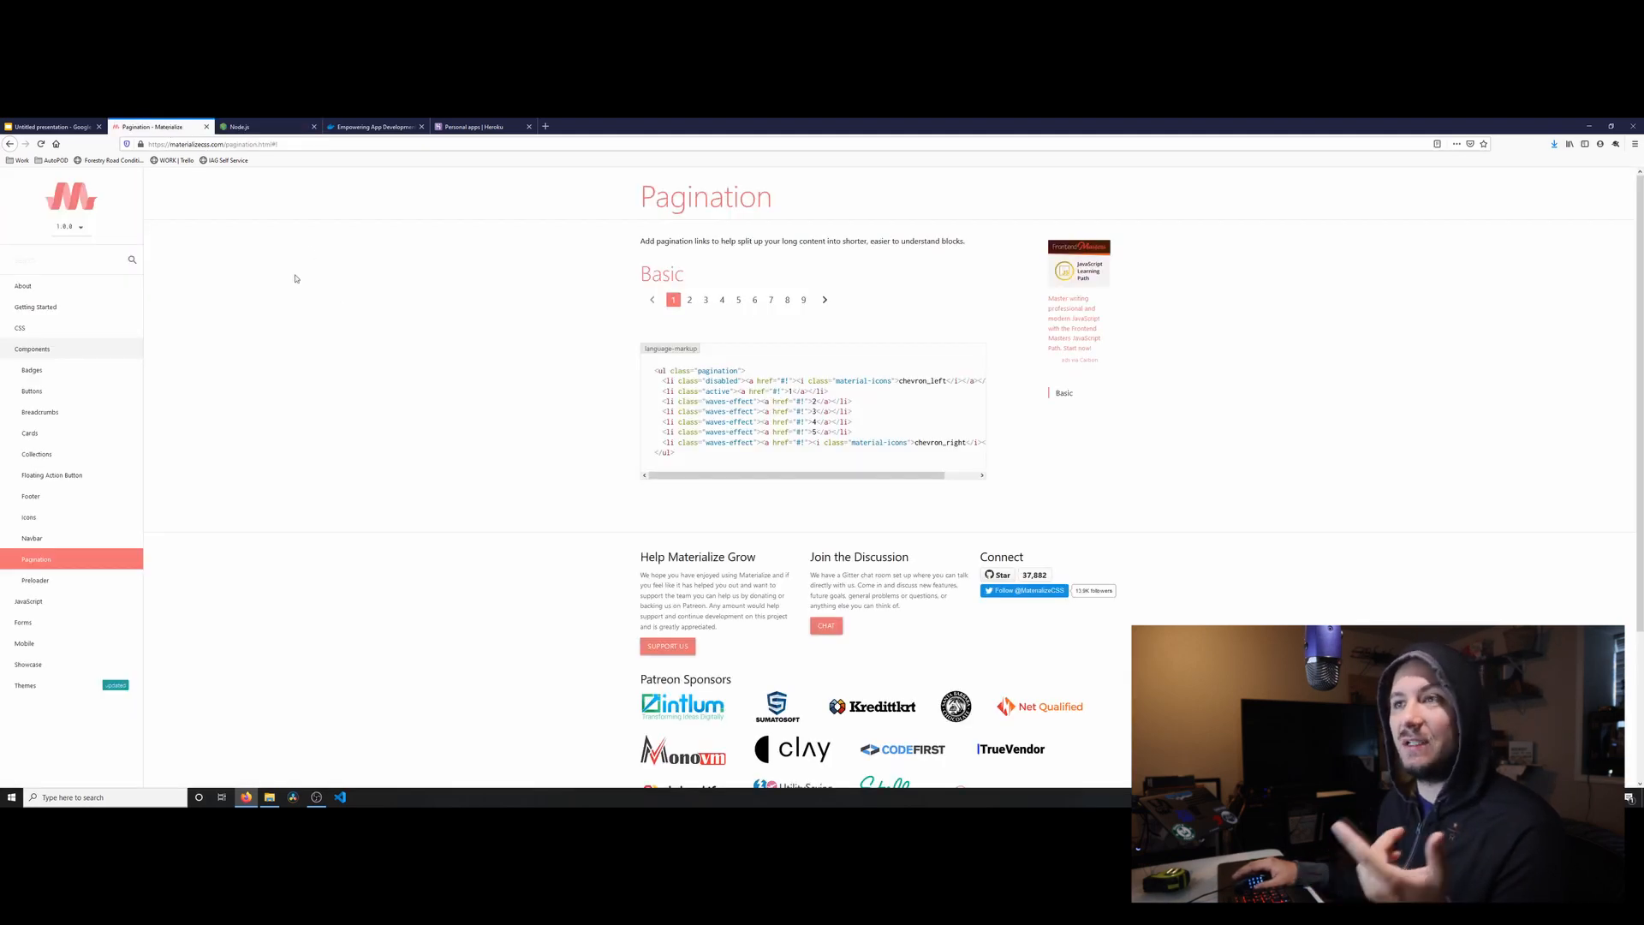
pyautogui.click(267, 126)
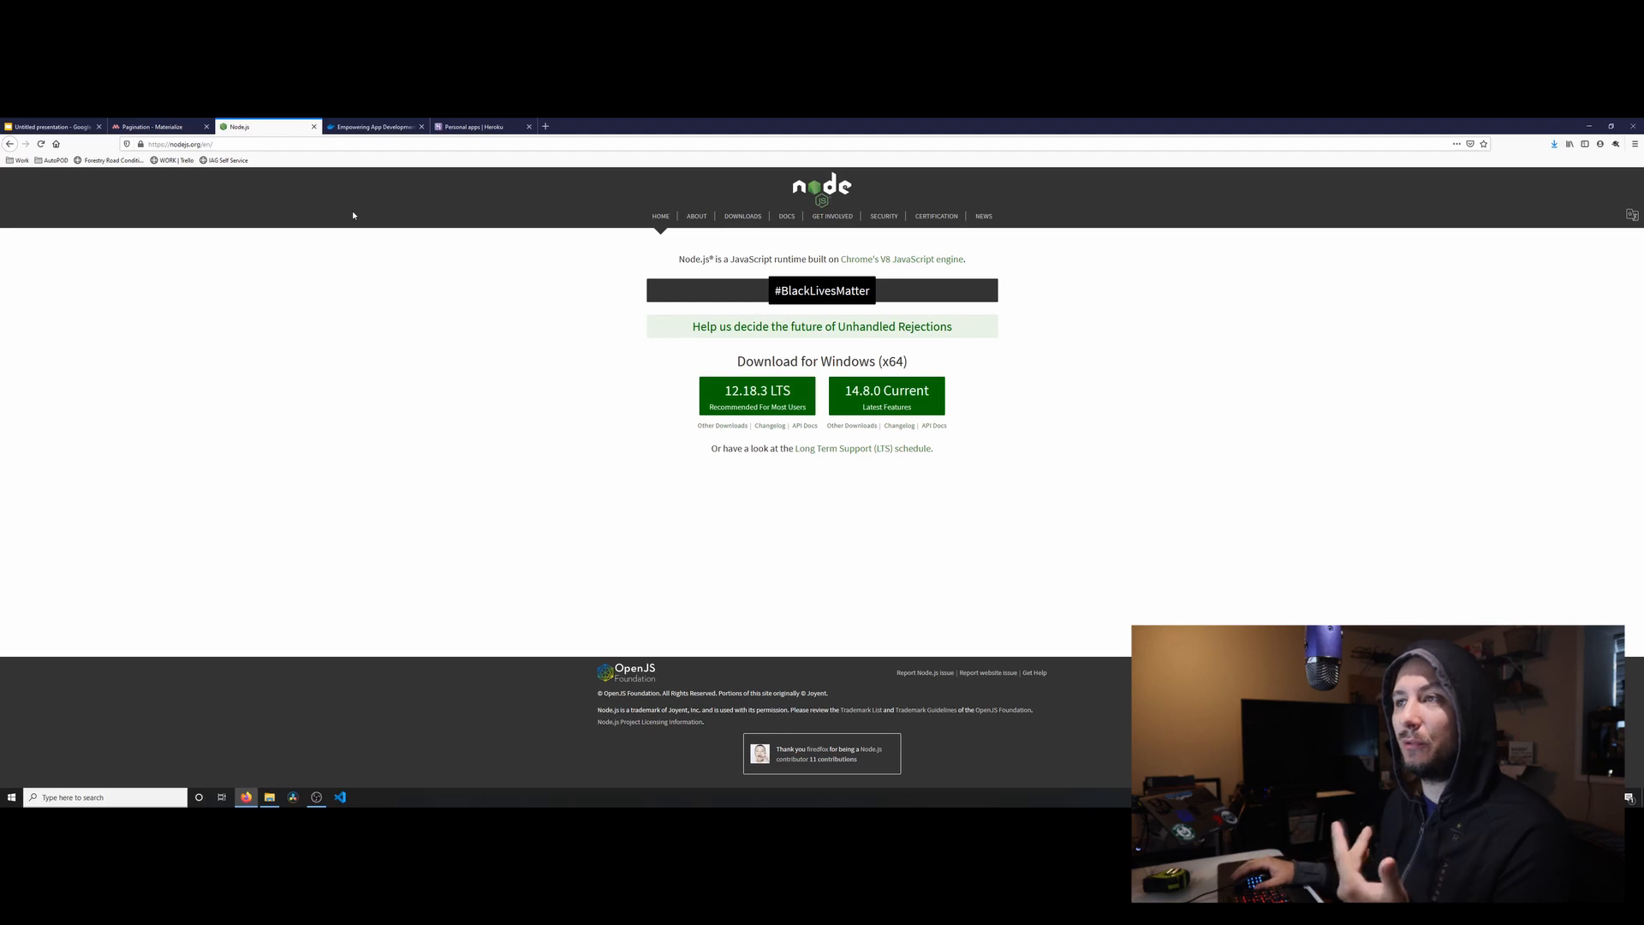
pyautogui.click(374, 125)
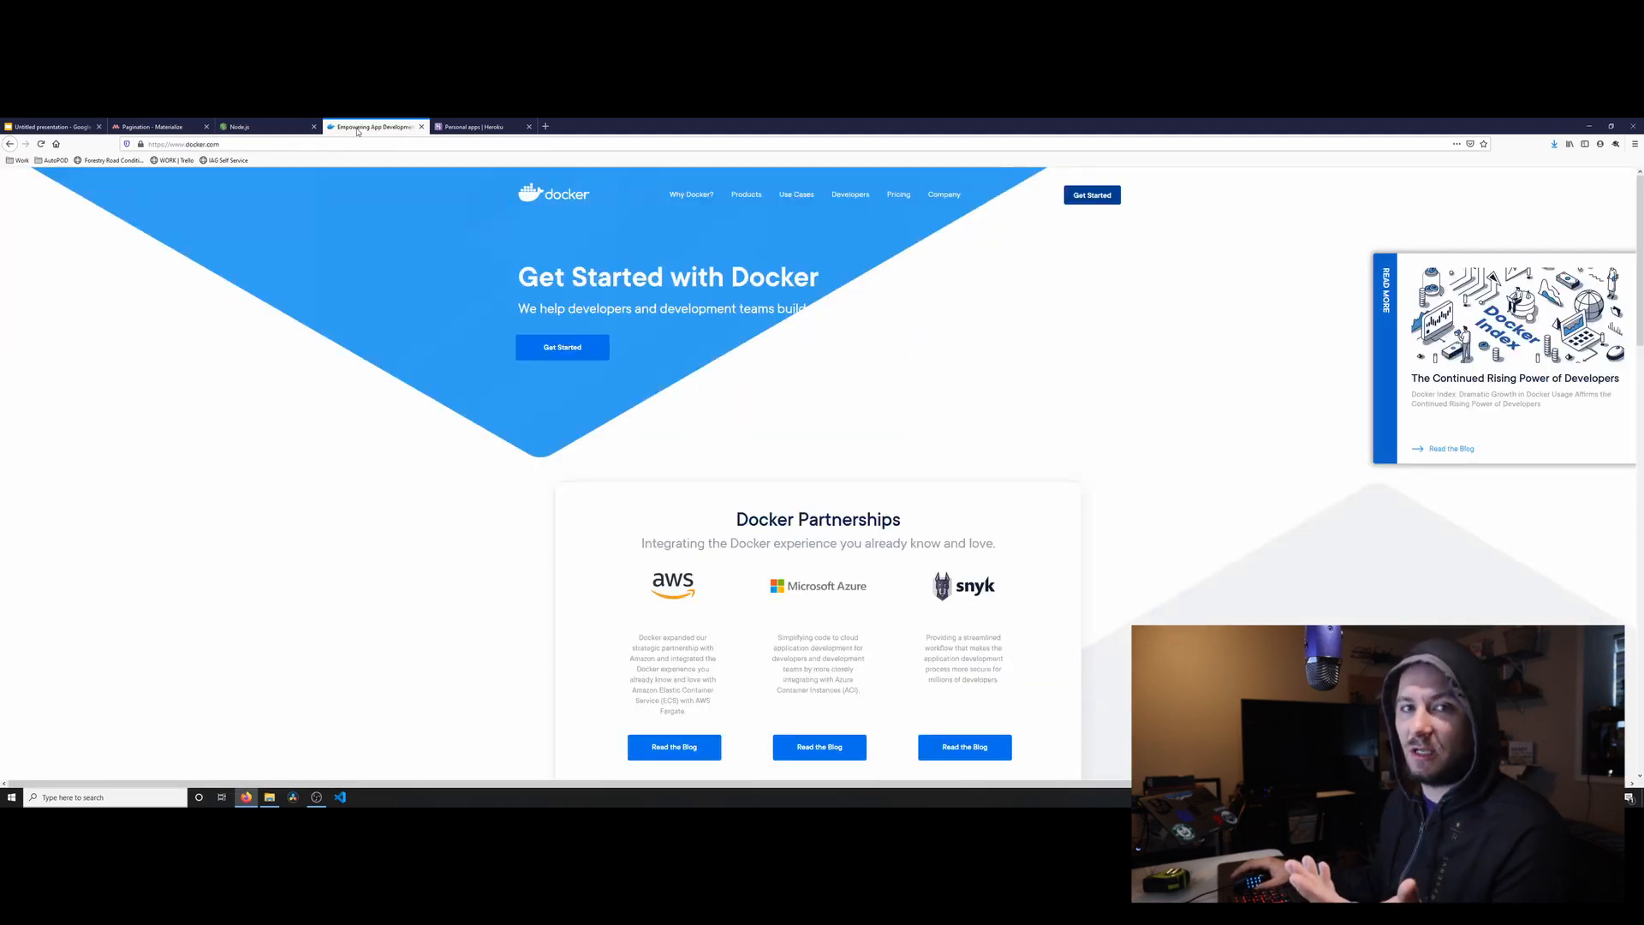
pyautogui.moveTo(379, 191)
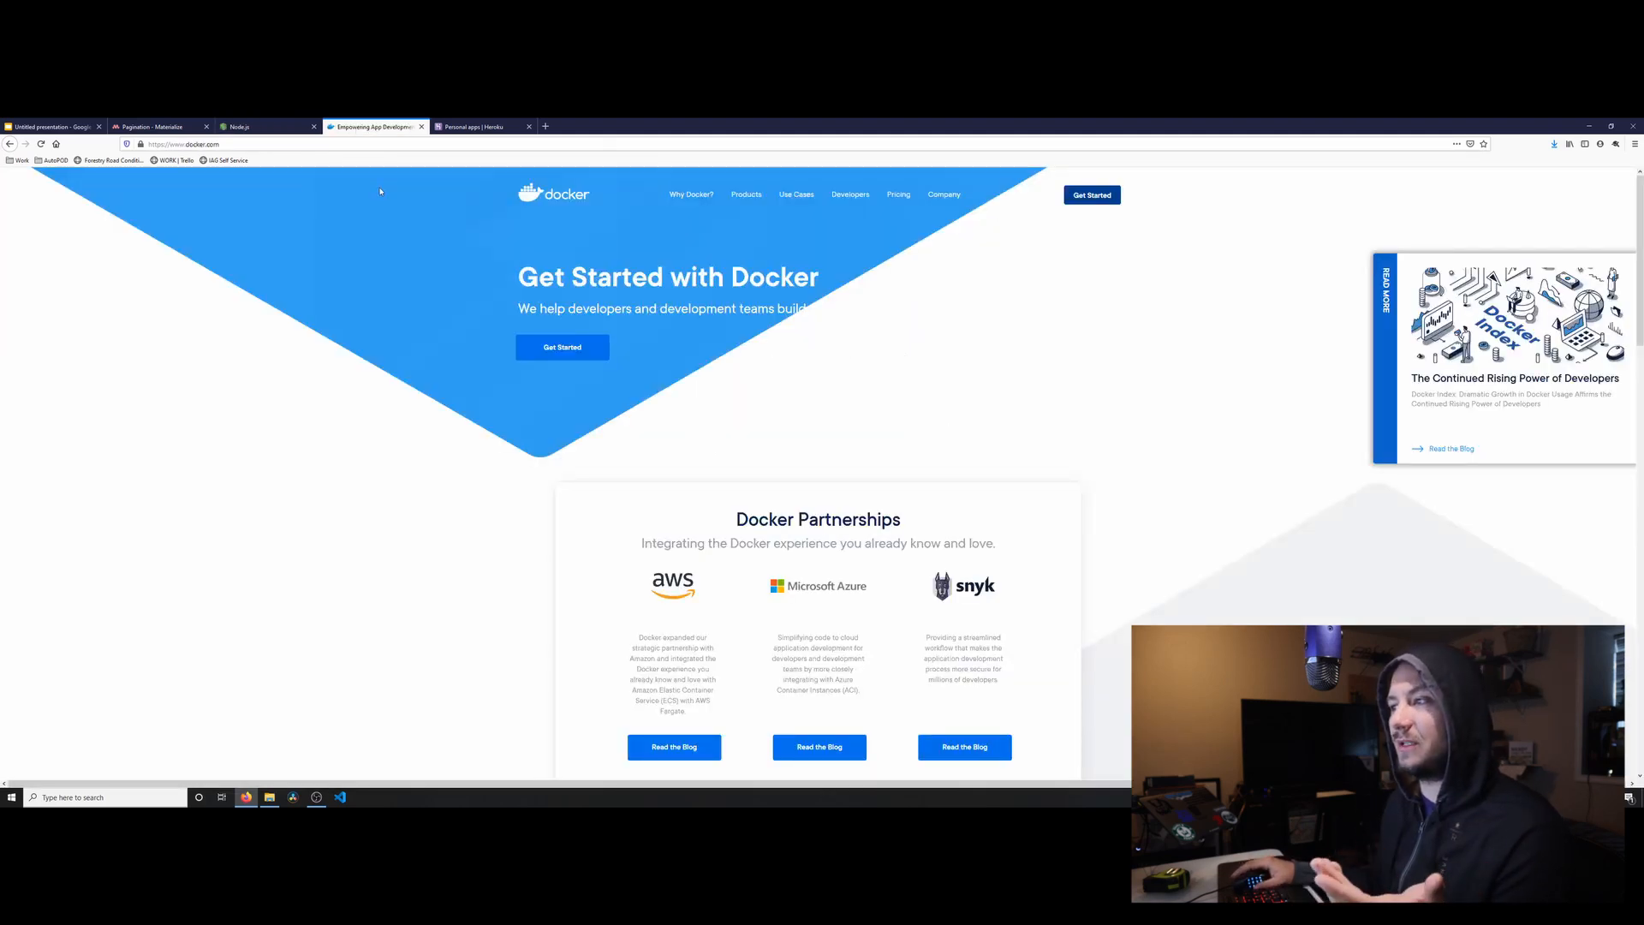
pyautogui.moveTo(445, 225)
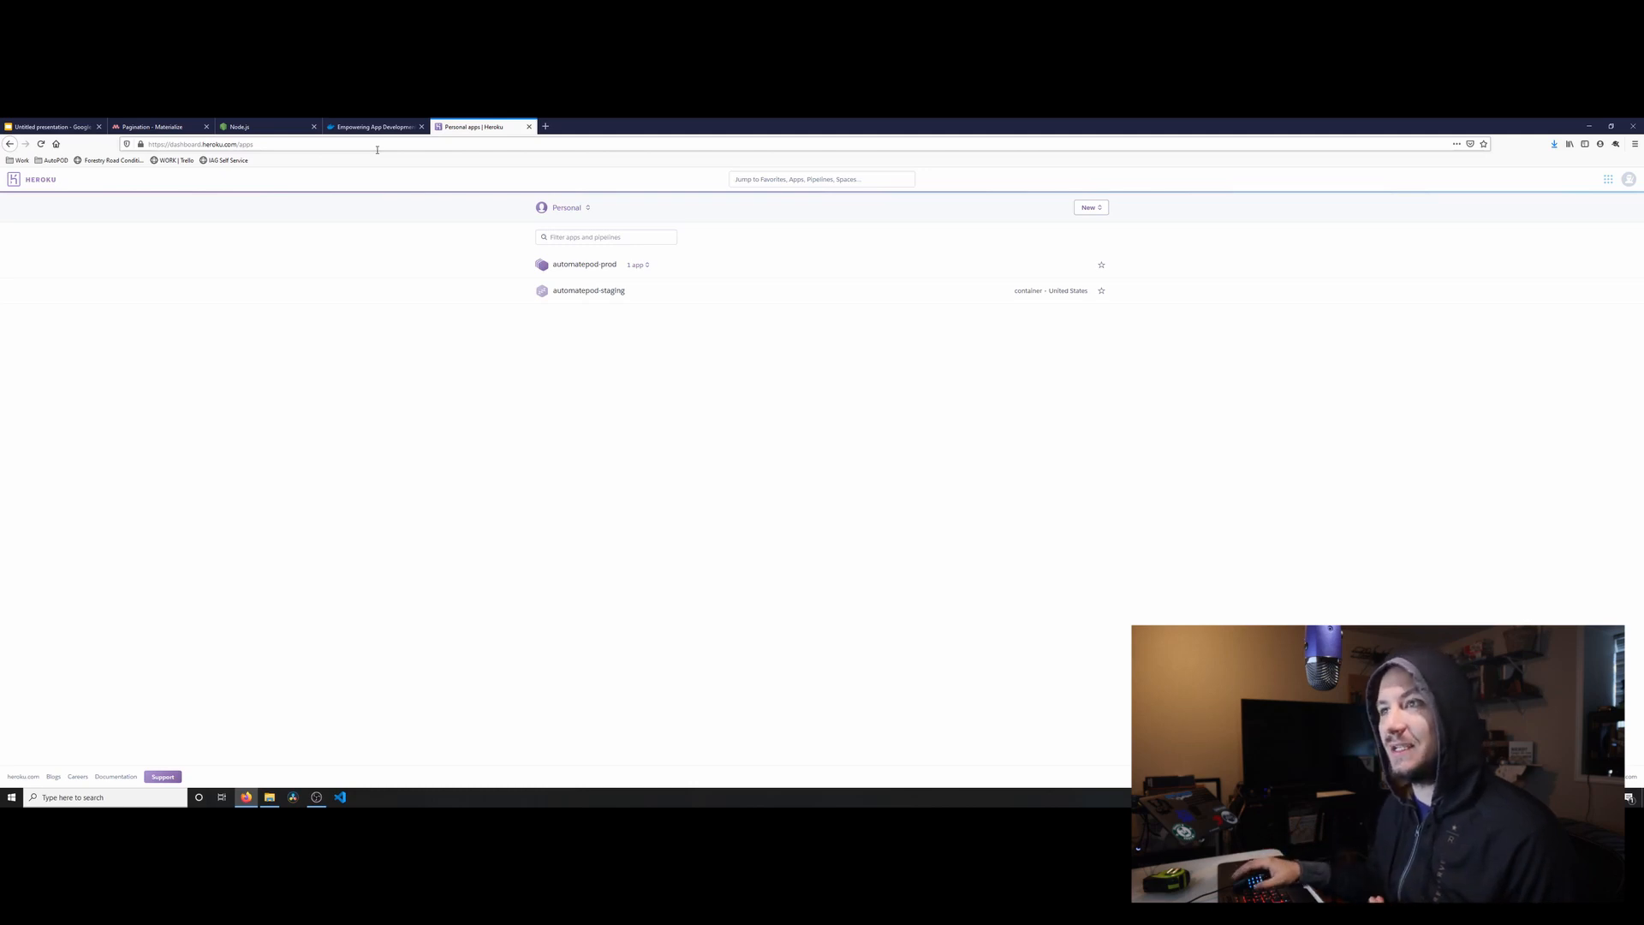
pyautogui.moveTo(373, 126)
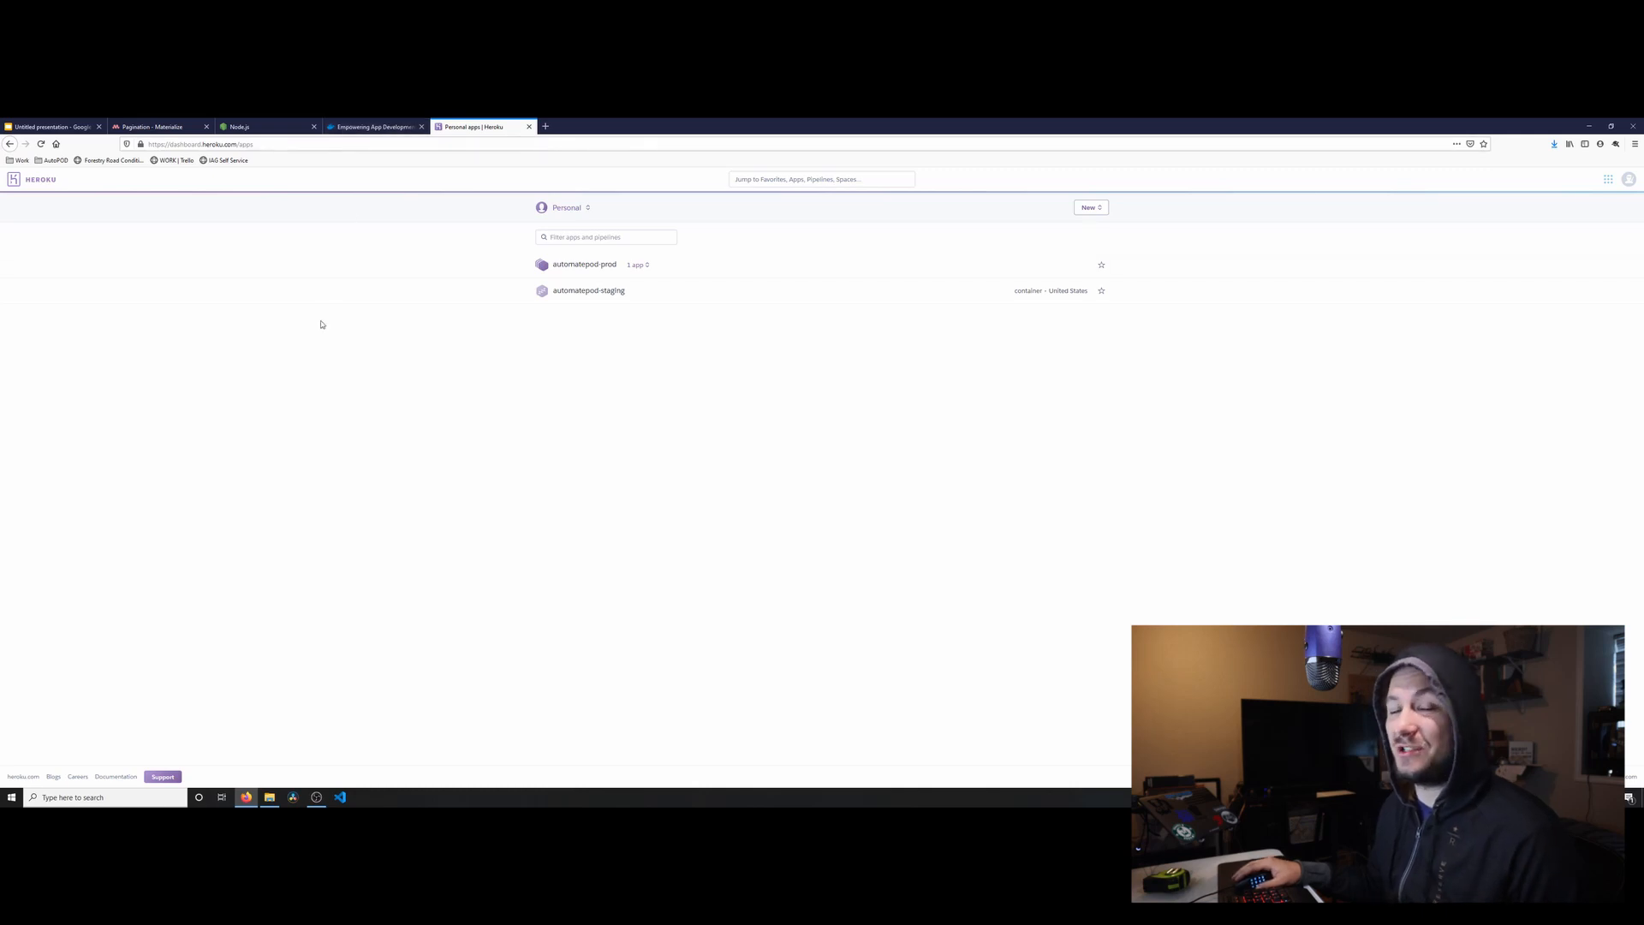
pyautogui.moveTo(329, 335)
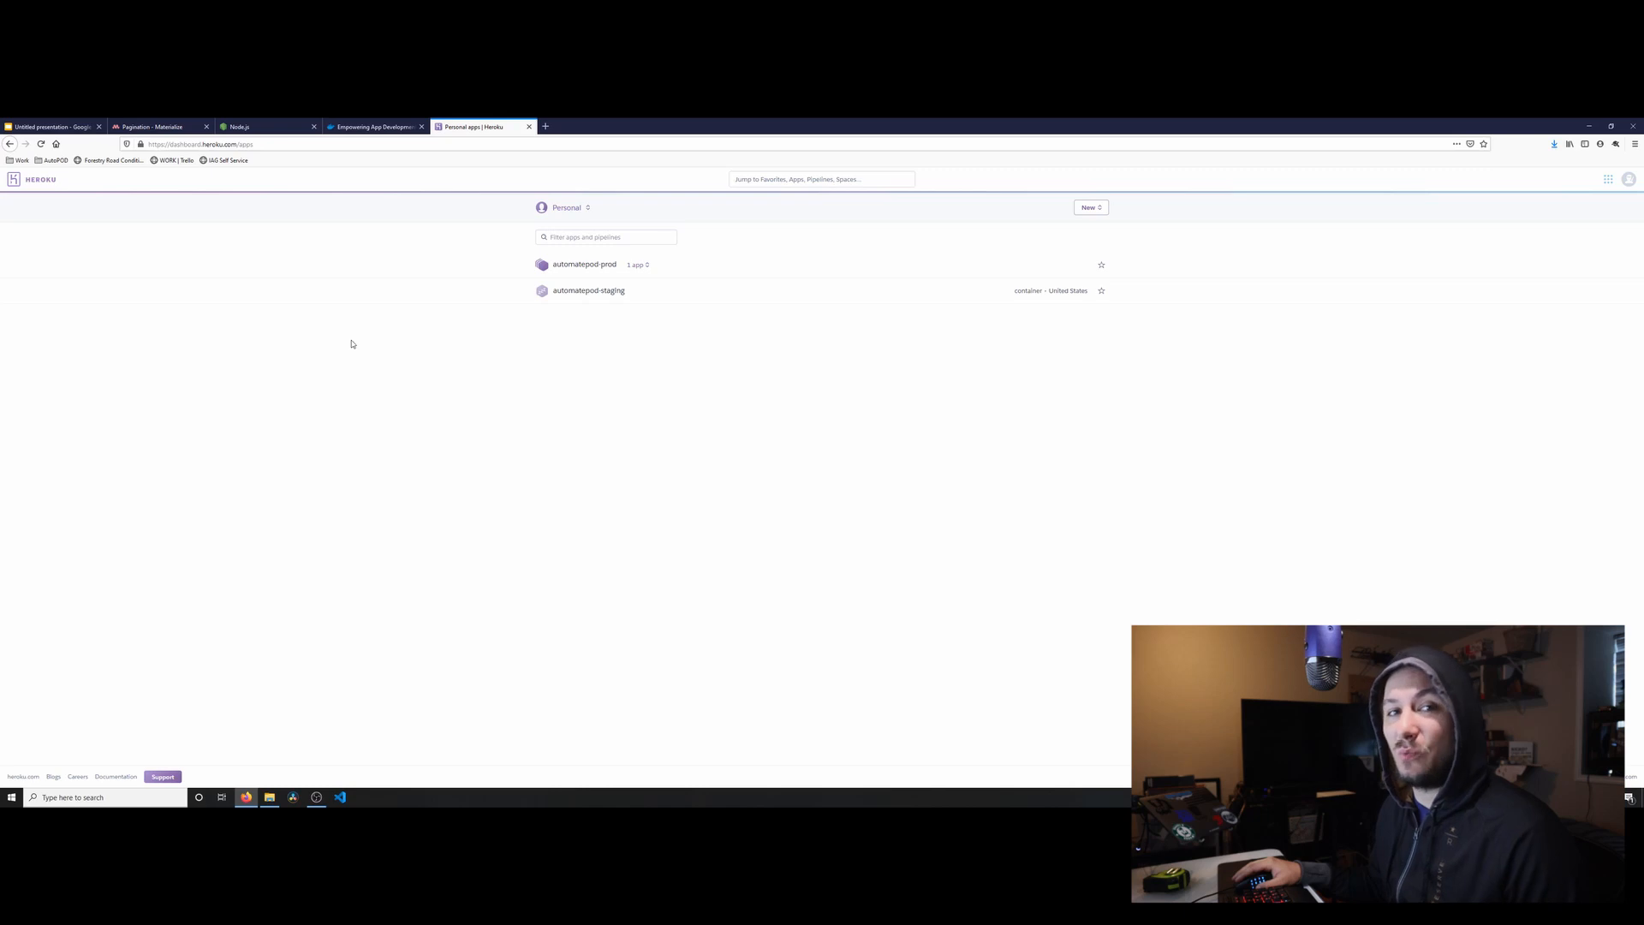
pyautogui.moveTo(688, 366)
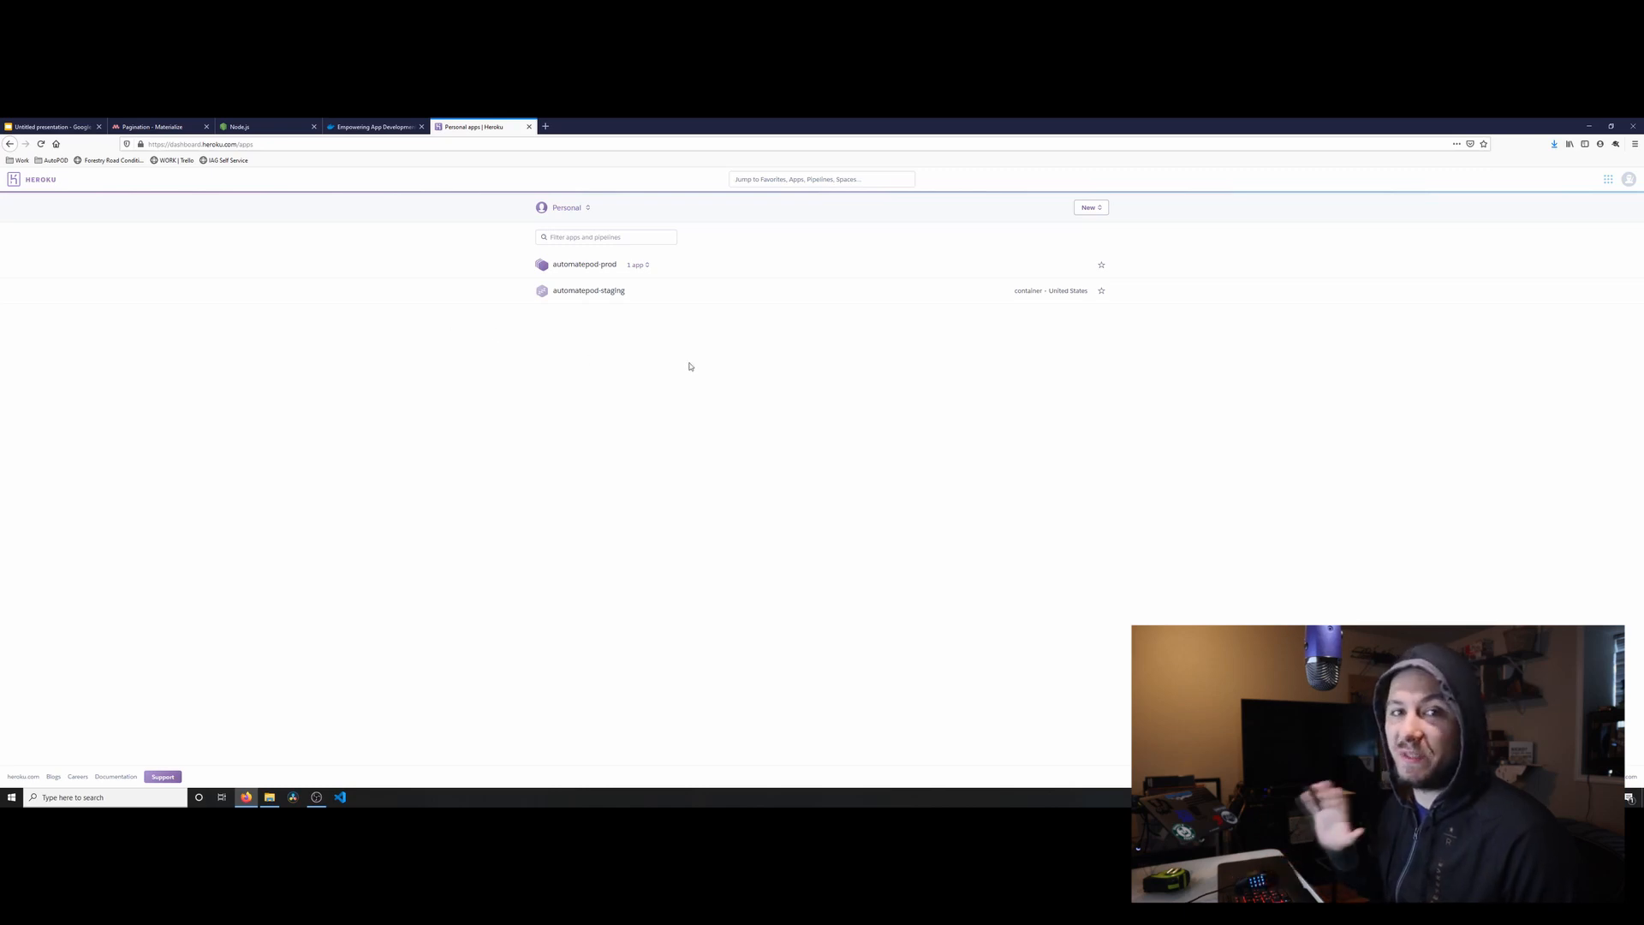
pyautogui.moveTo(571, 363)
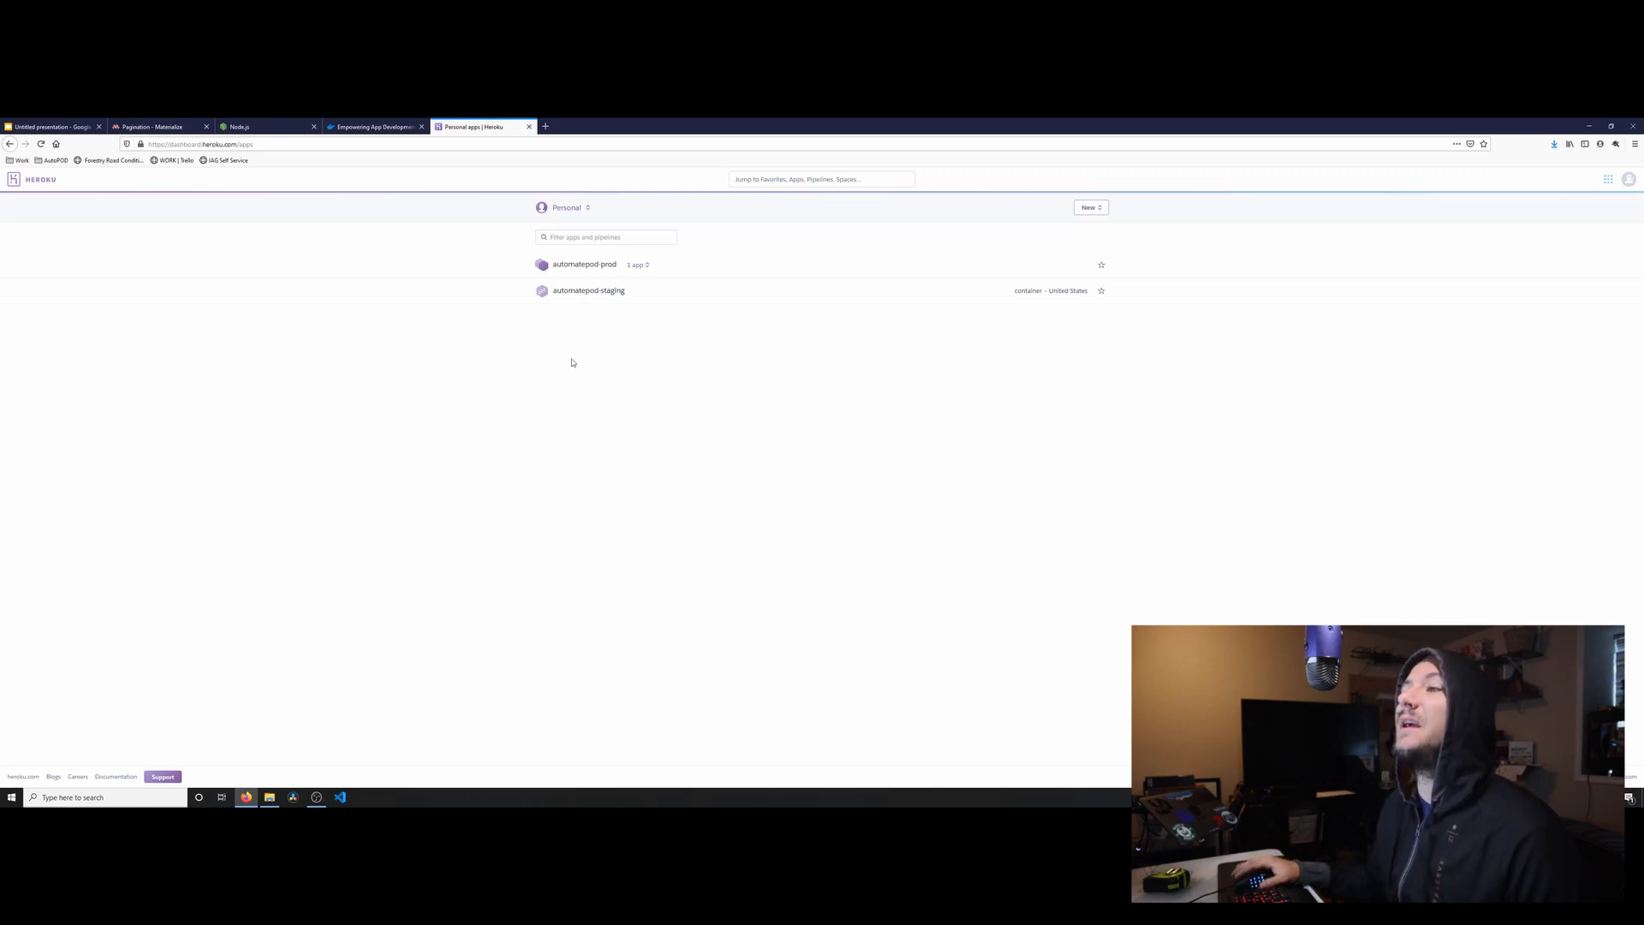
pyautogui.moveTo(607, 285)
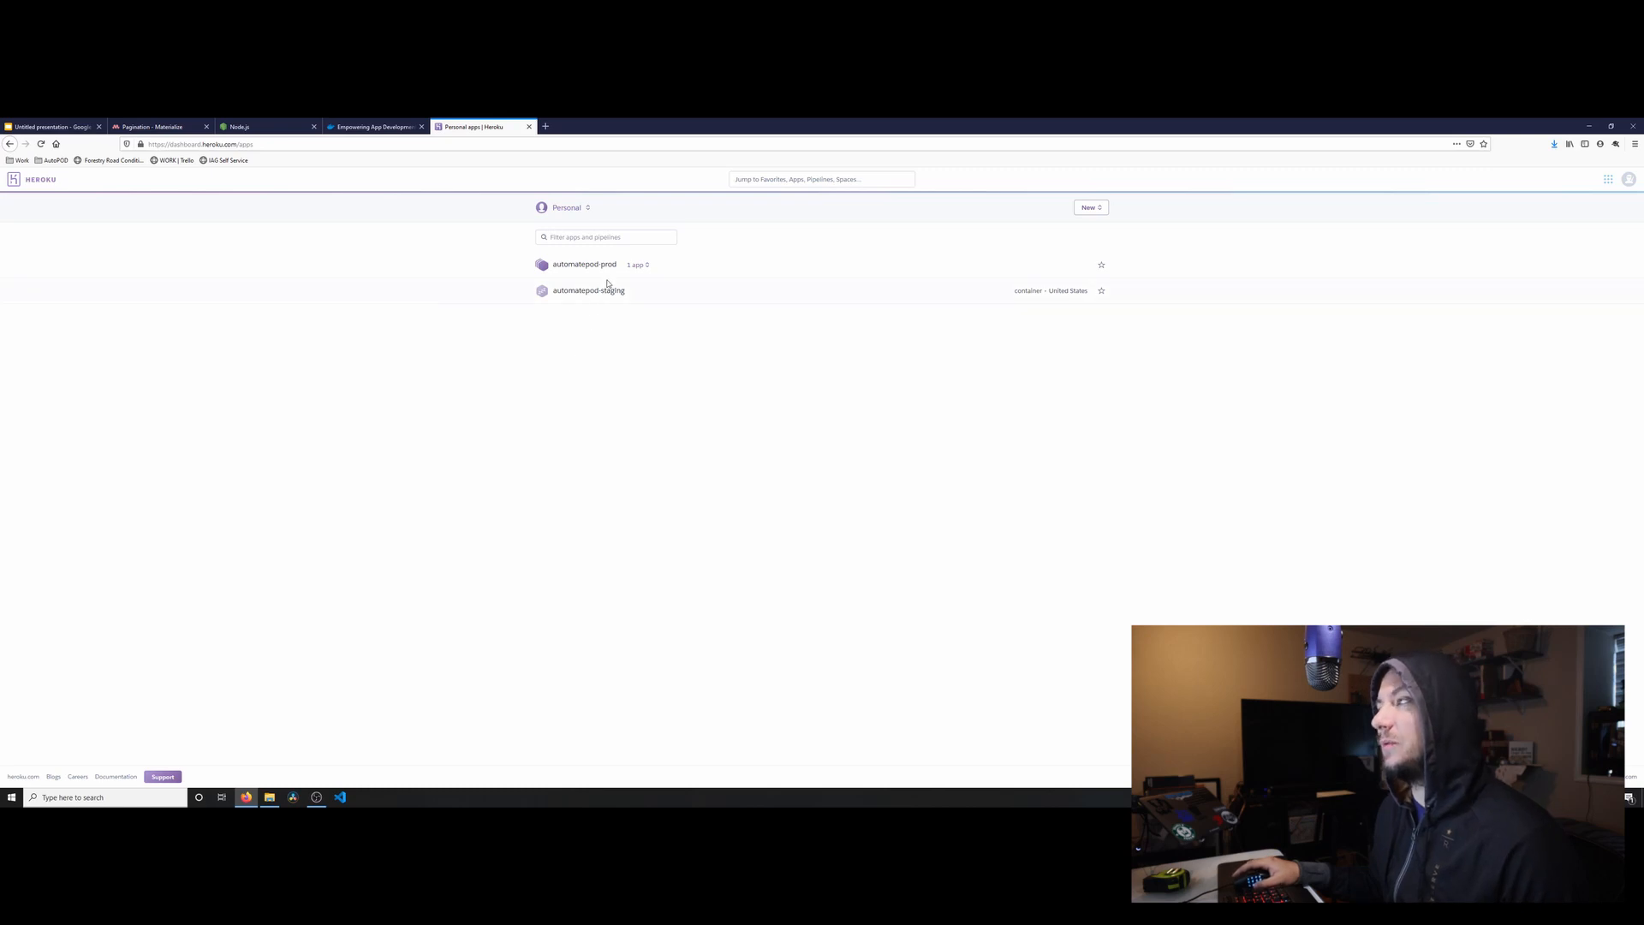
pyautogui.moveTo(634, 322)
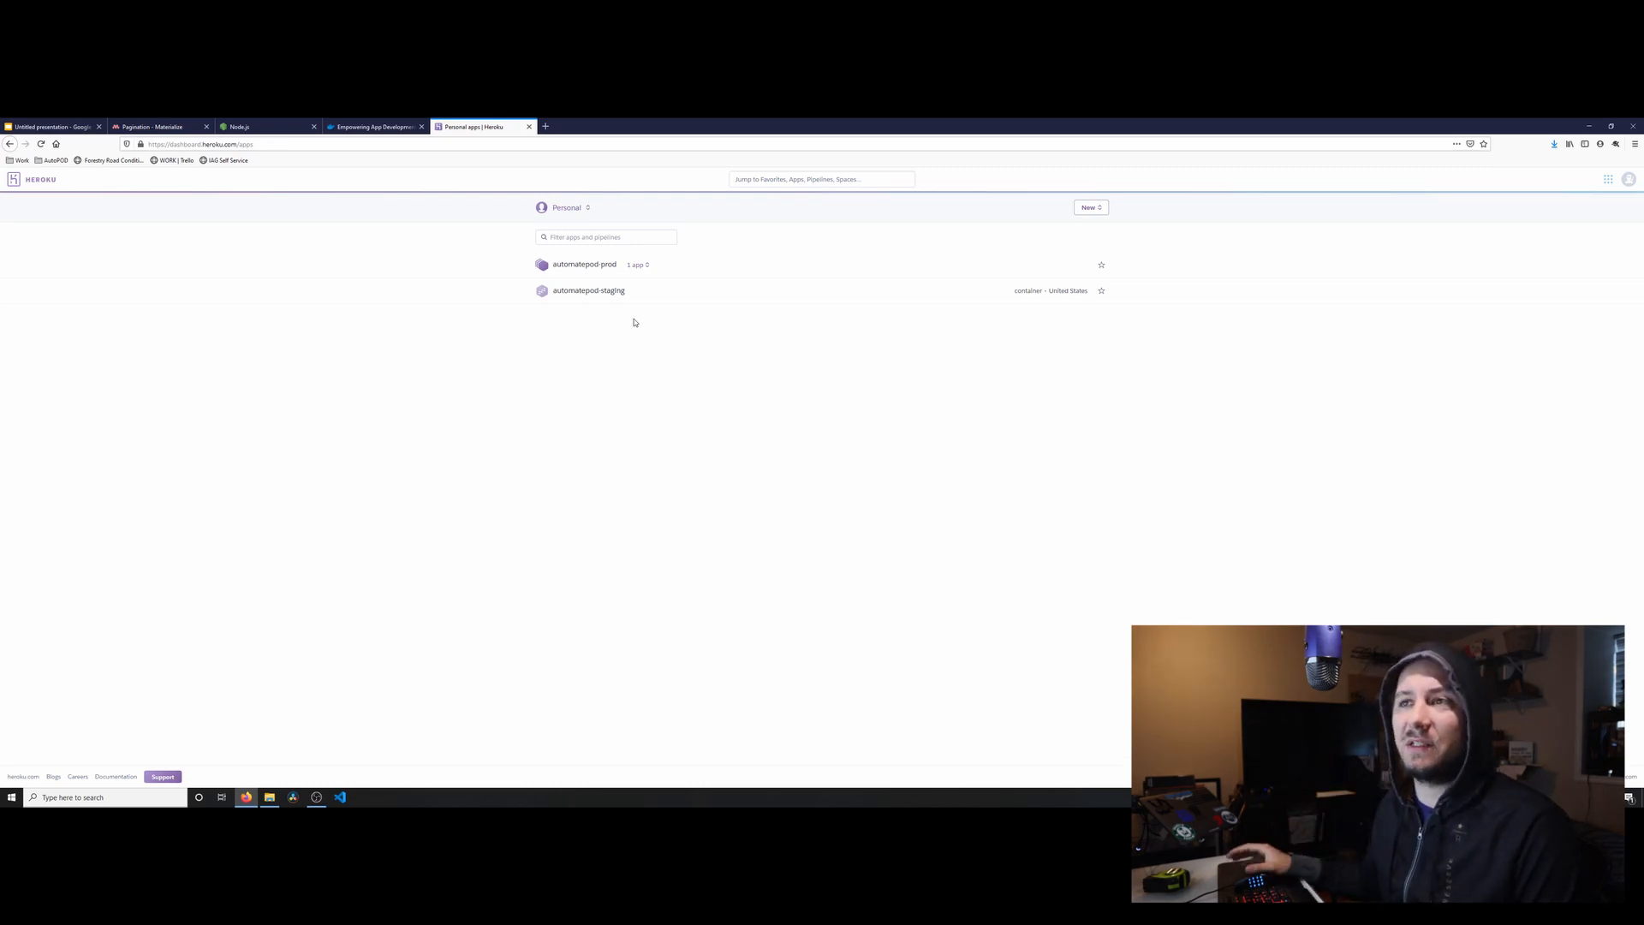
pyautogui.click(52, 127)
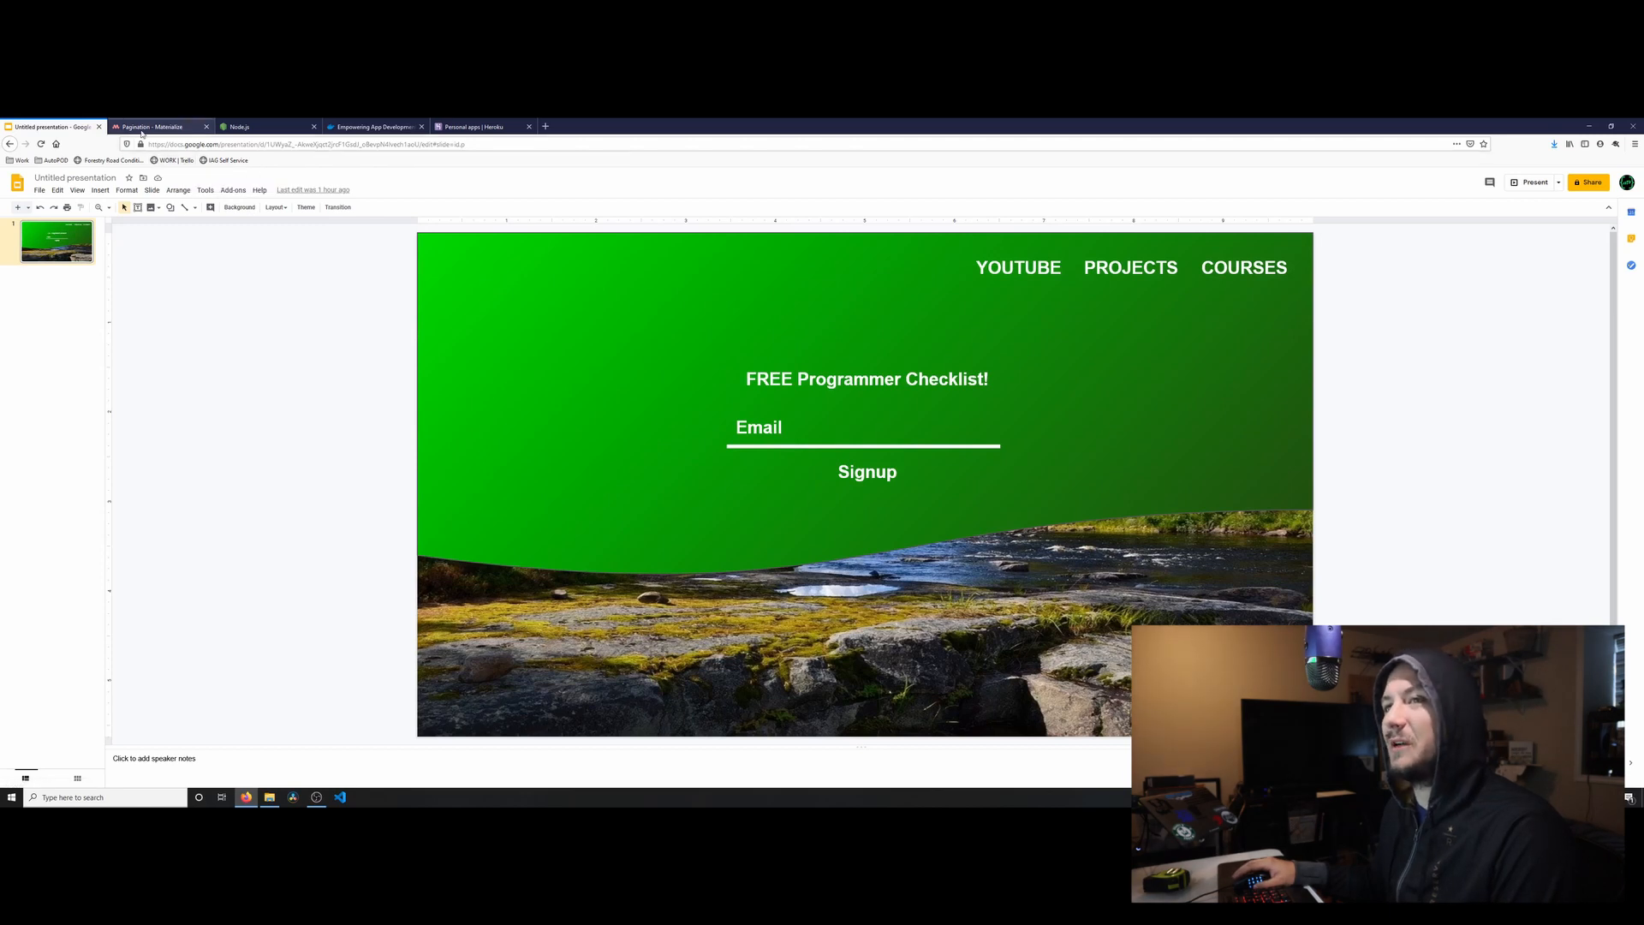
pyautogui.click(157, 126)
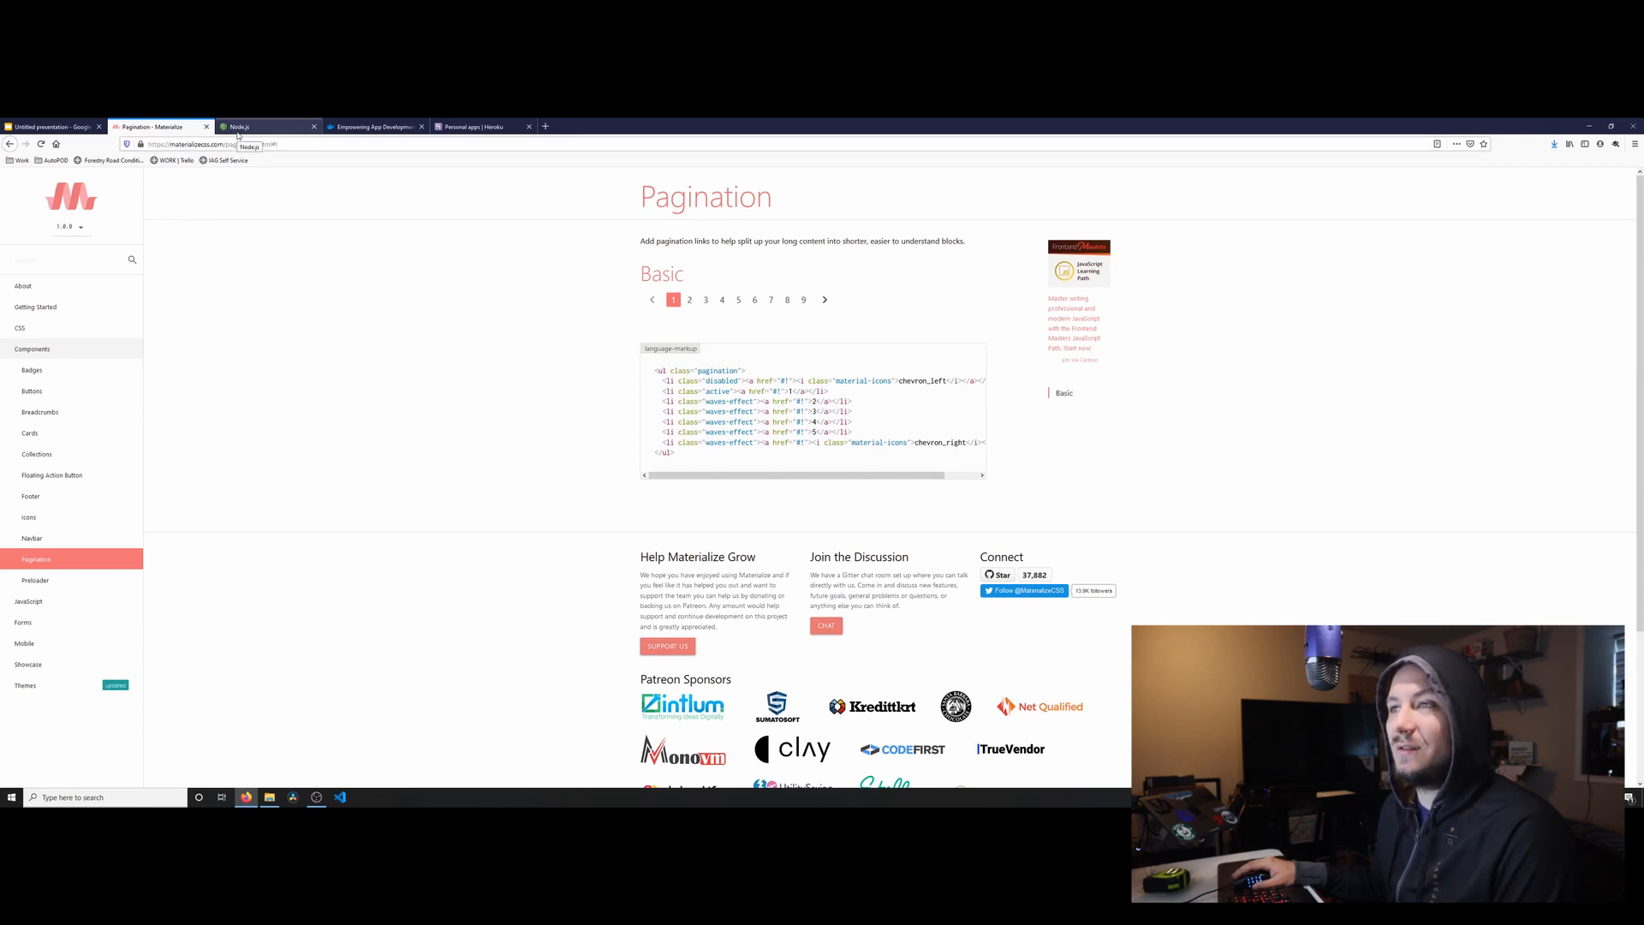
pyautogui.click(238, 126)
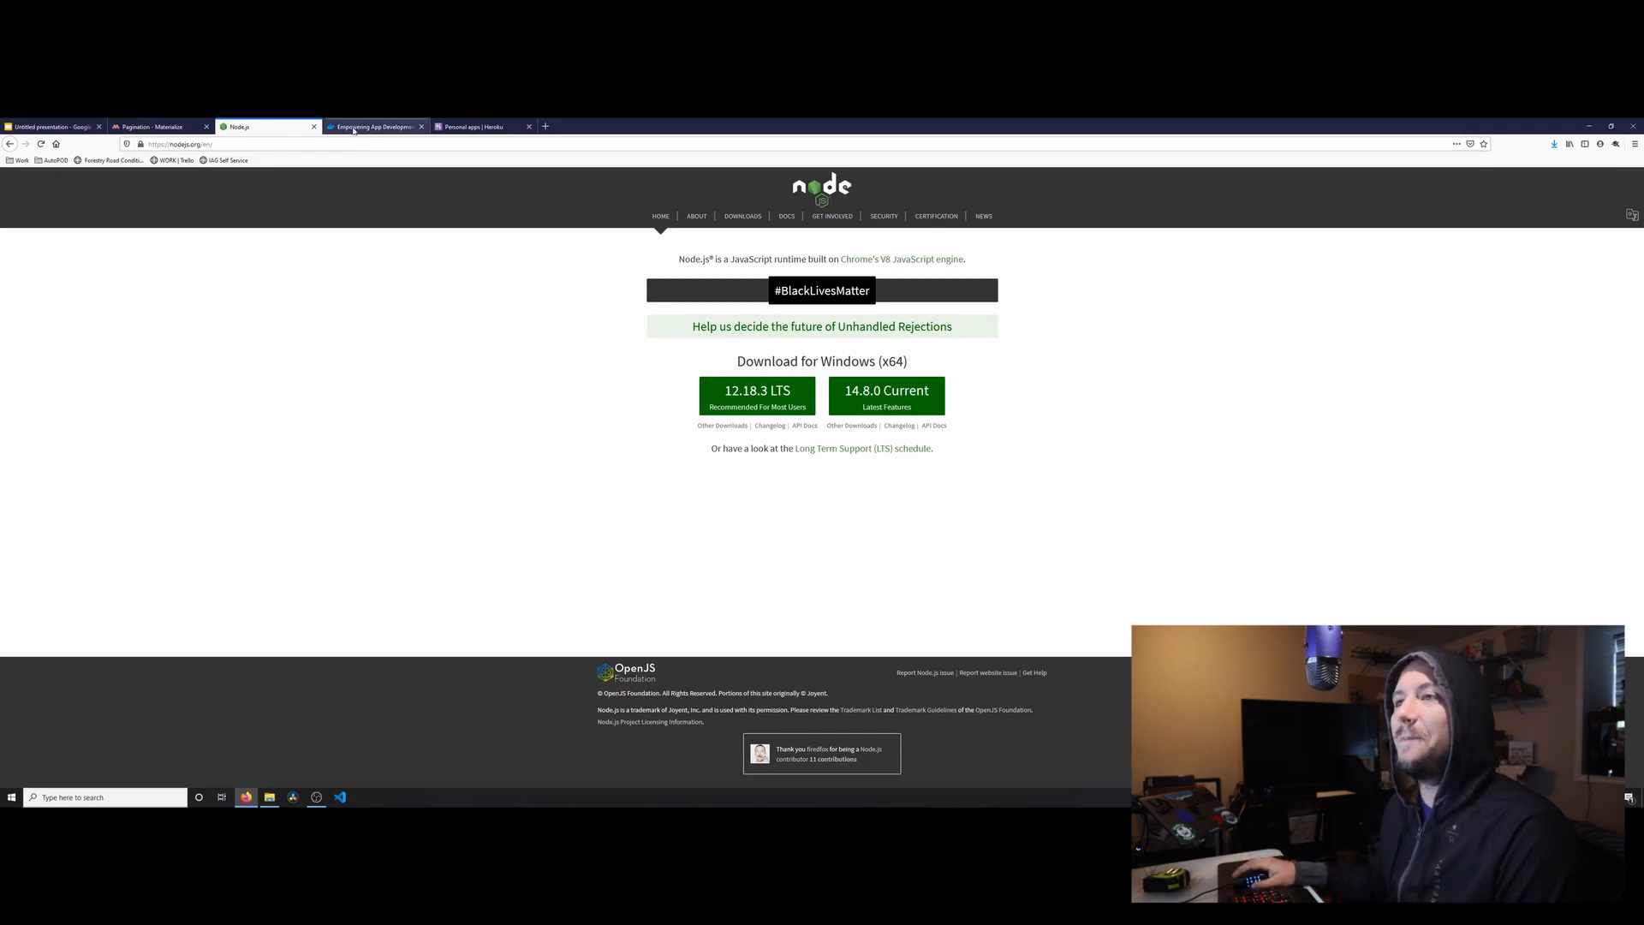
pyautogui.click(374, 126)
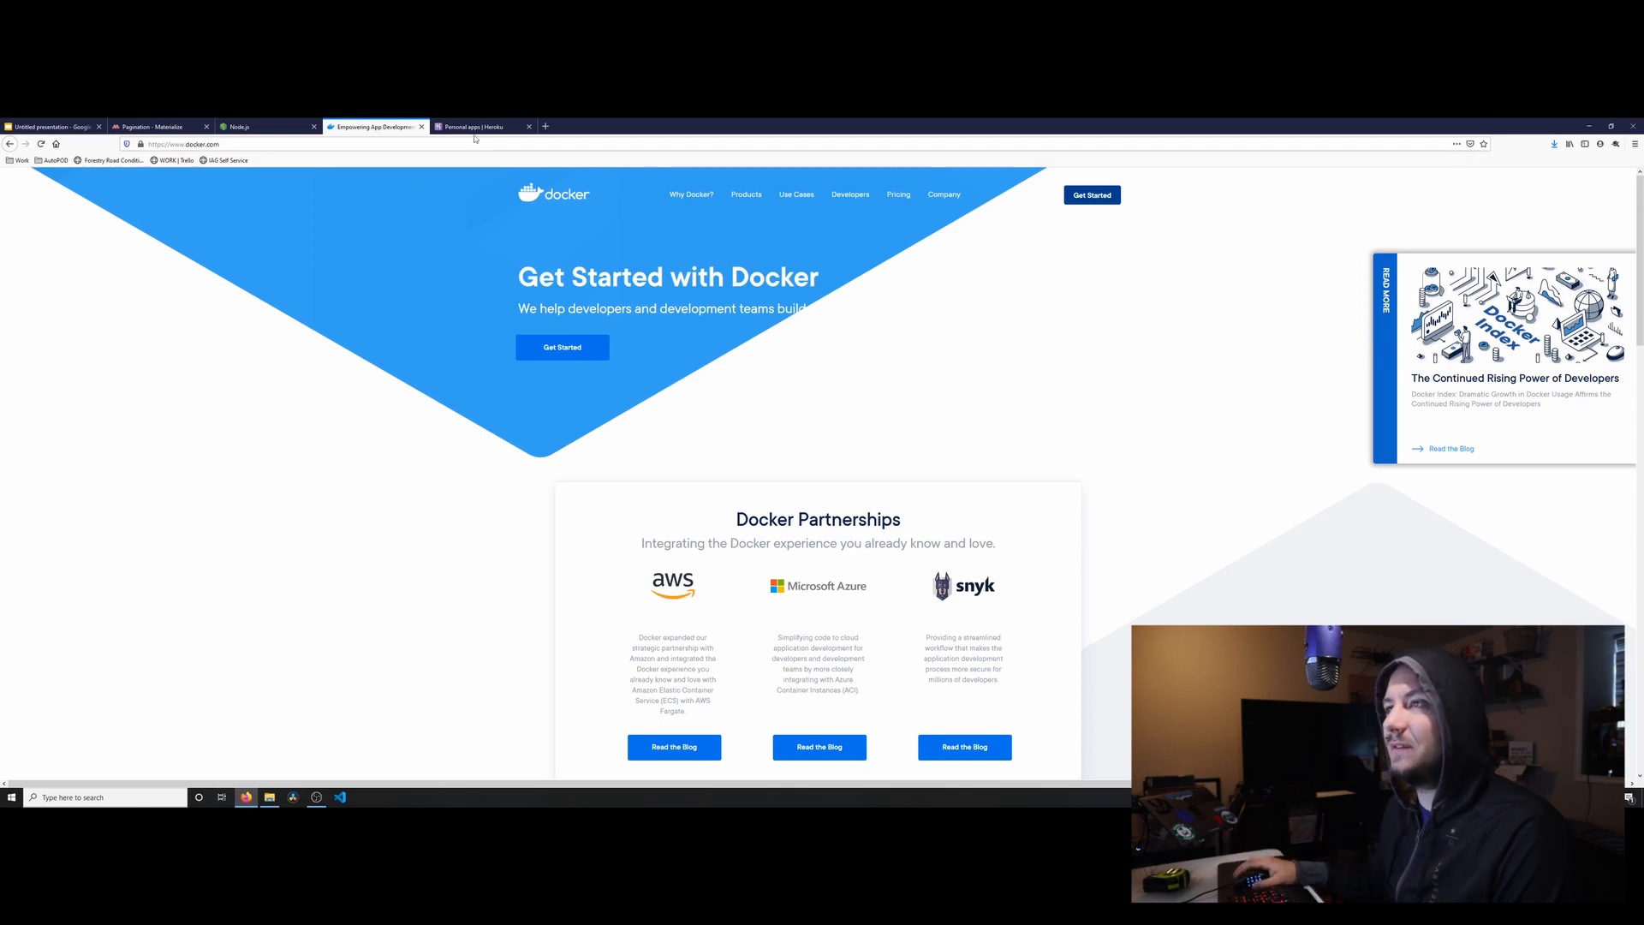
pyautogui.click(480, 126)
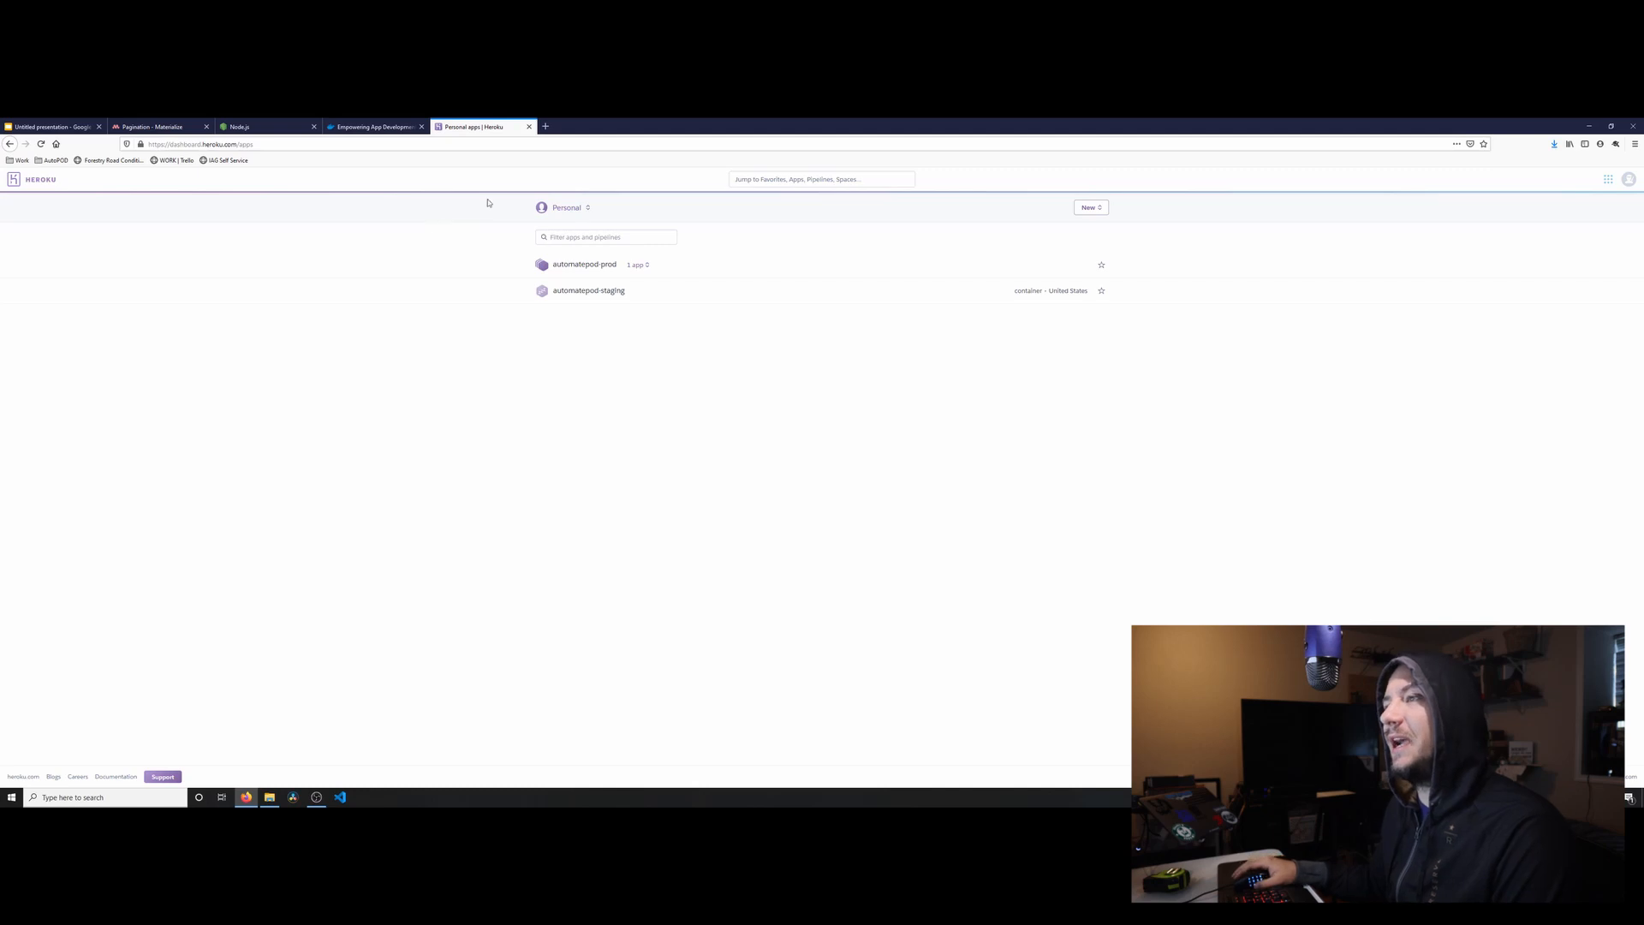
pyautogui.moveTo(496, 213)
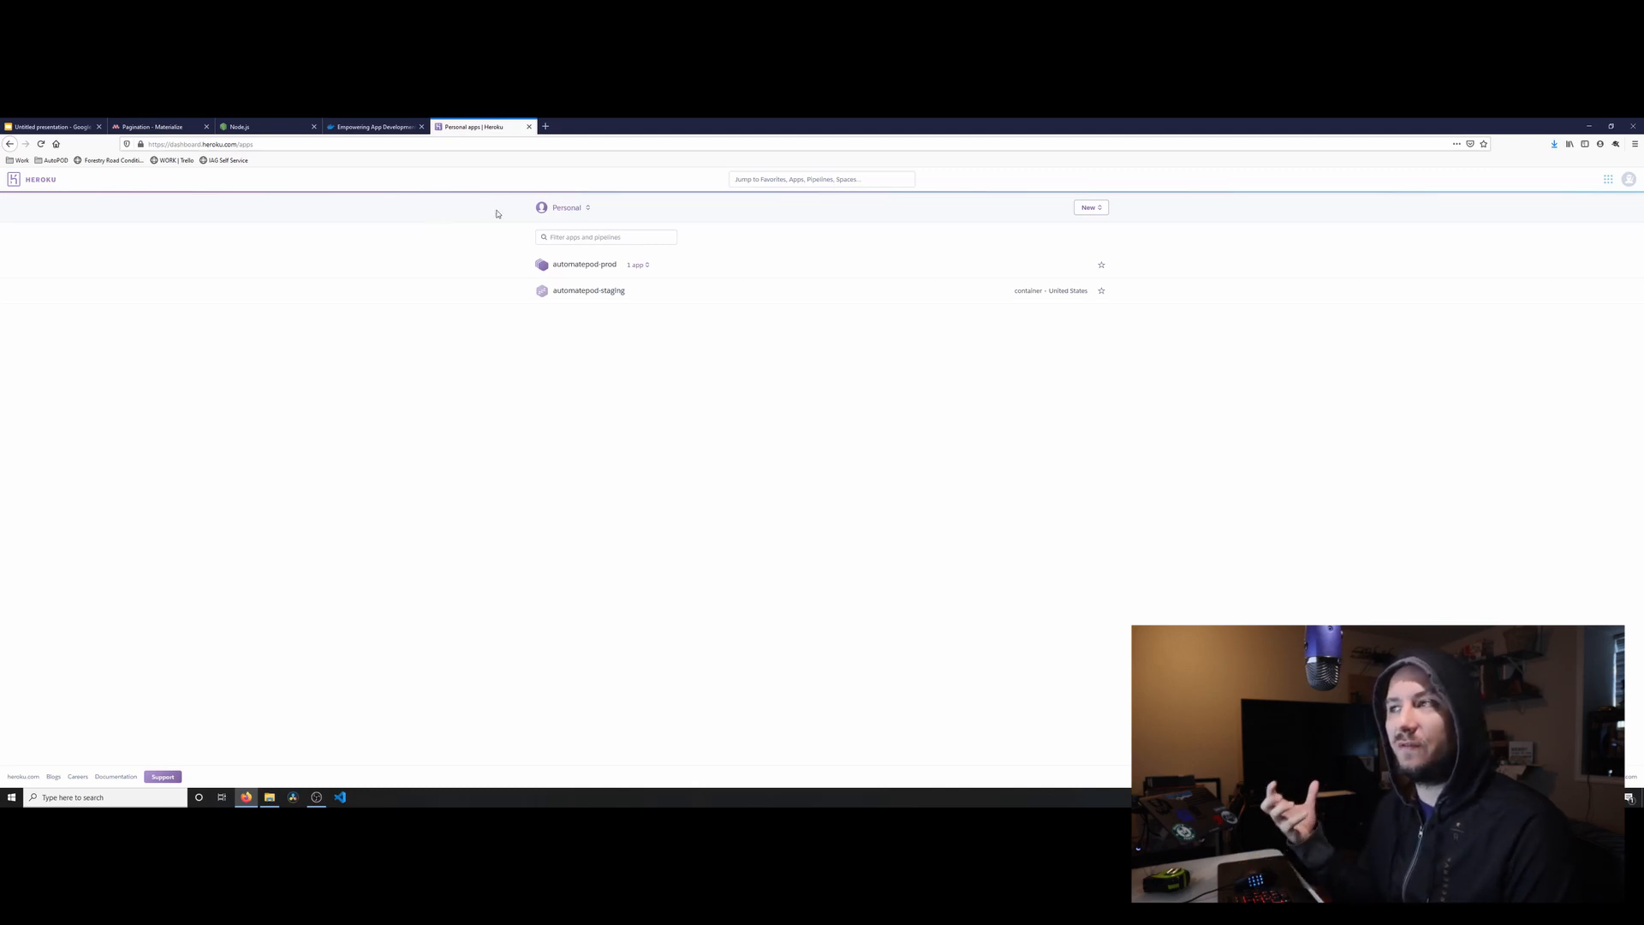